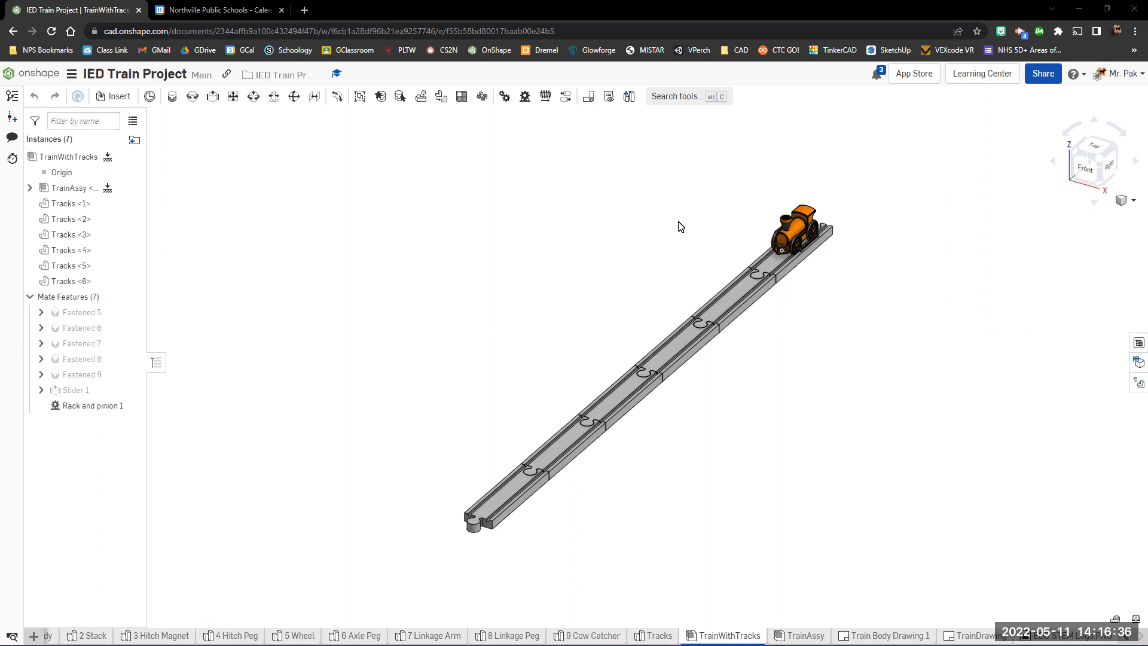
mouse_move(697, 299)
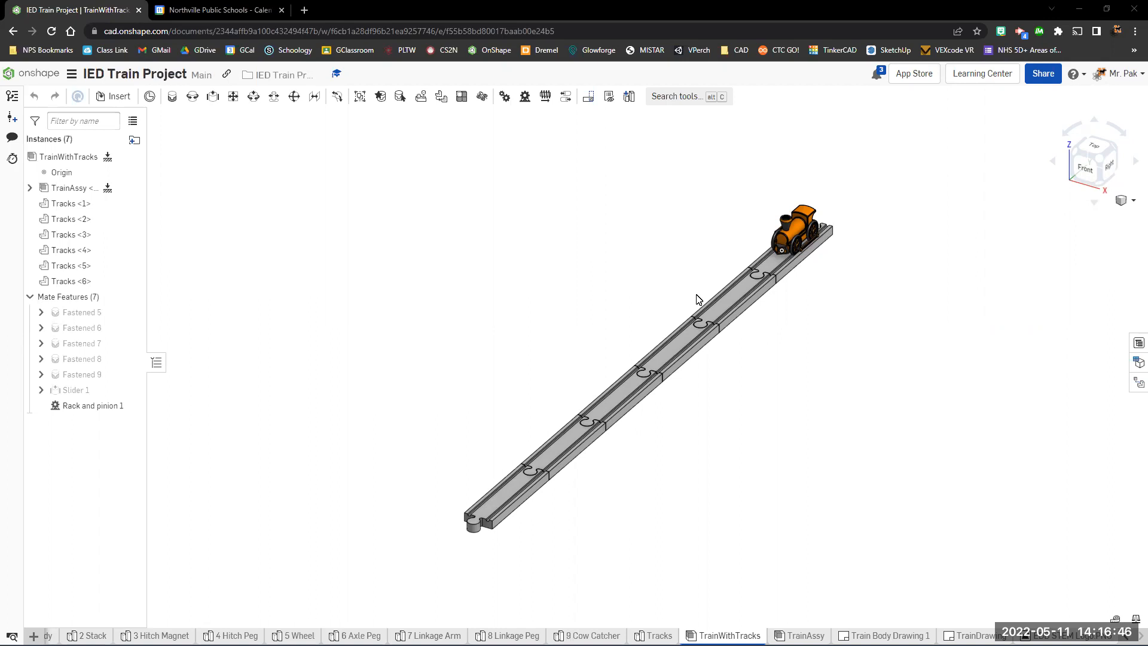
mouse_move(760, 343)
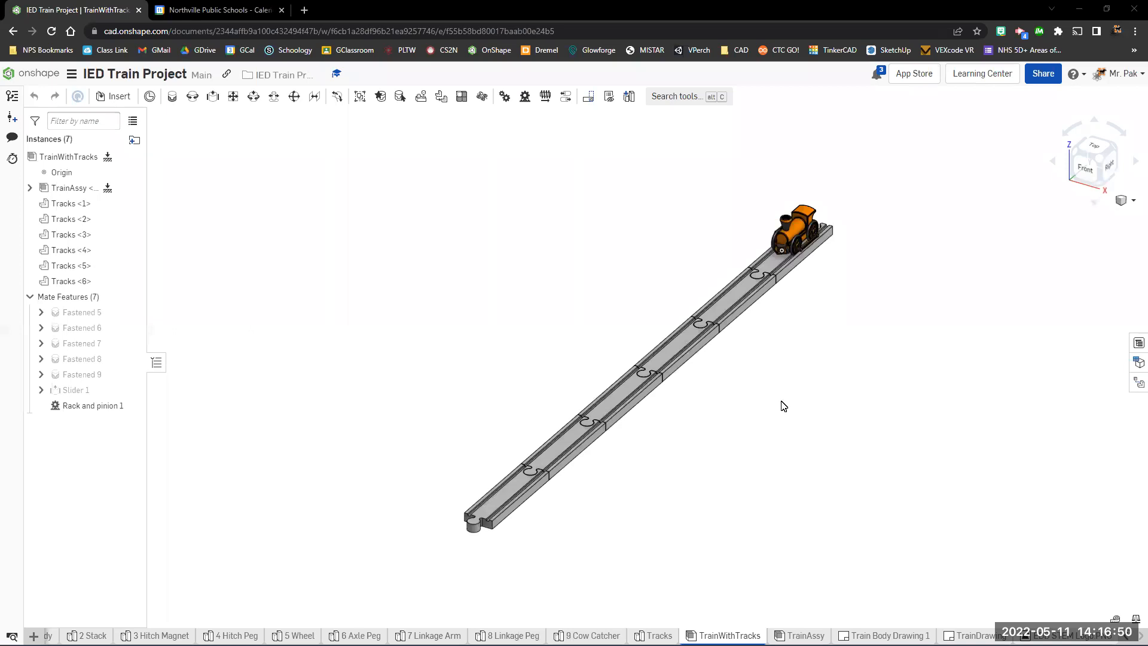
mouse_move(805, 399)
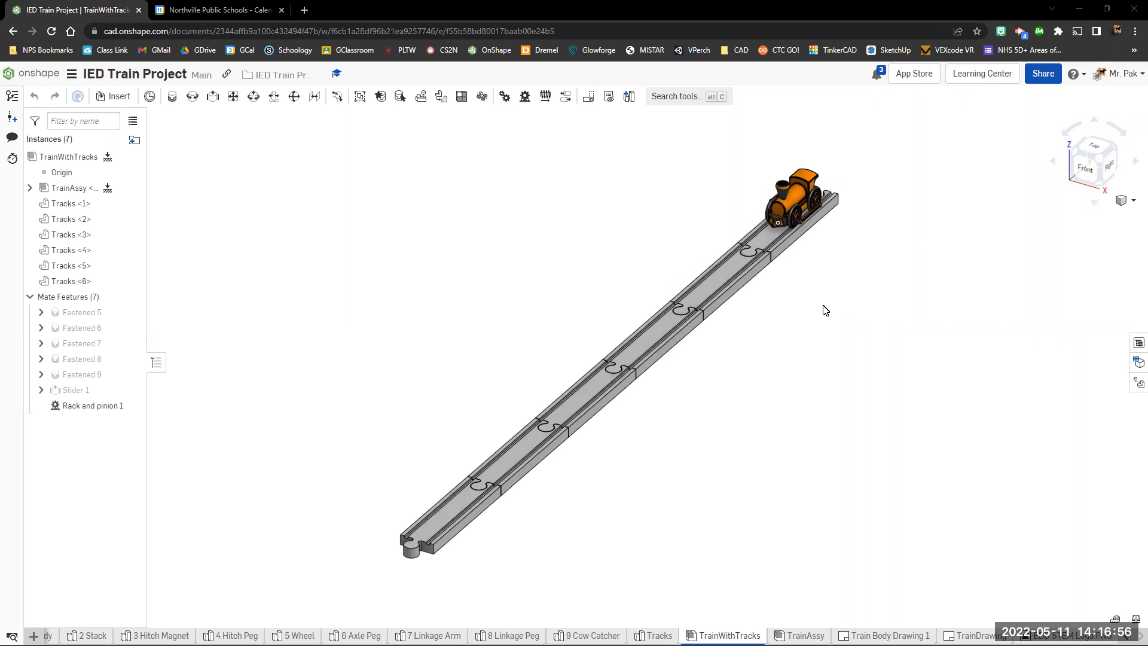
mouse_move(814, 363)
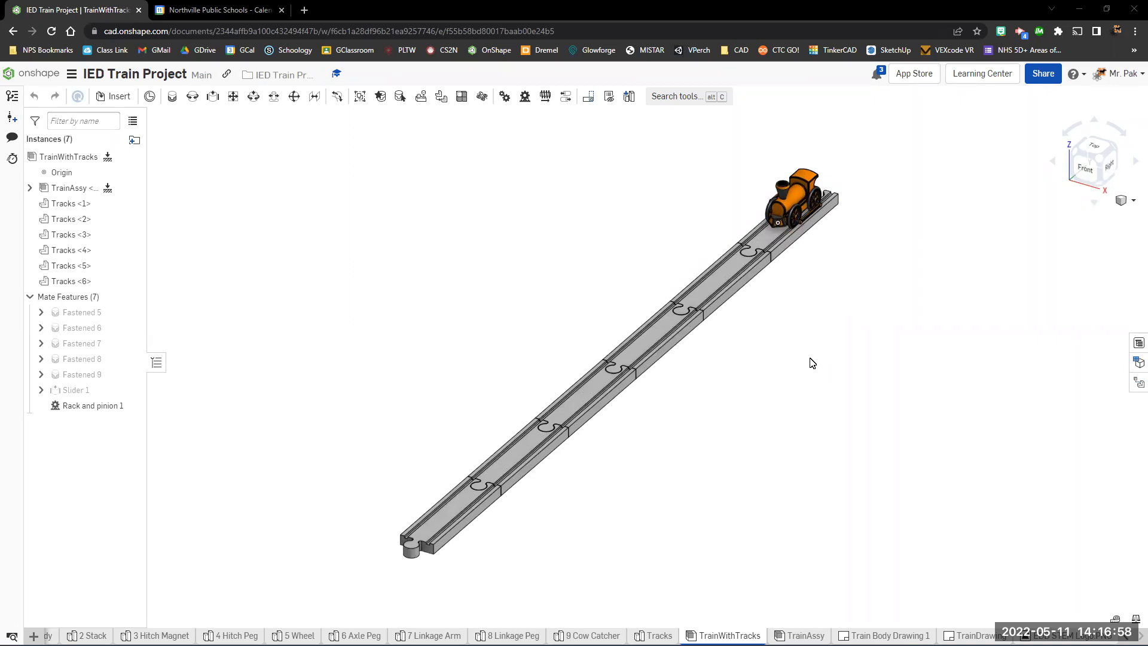
mouse_move(761, 390)
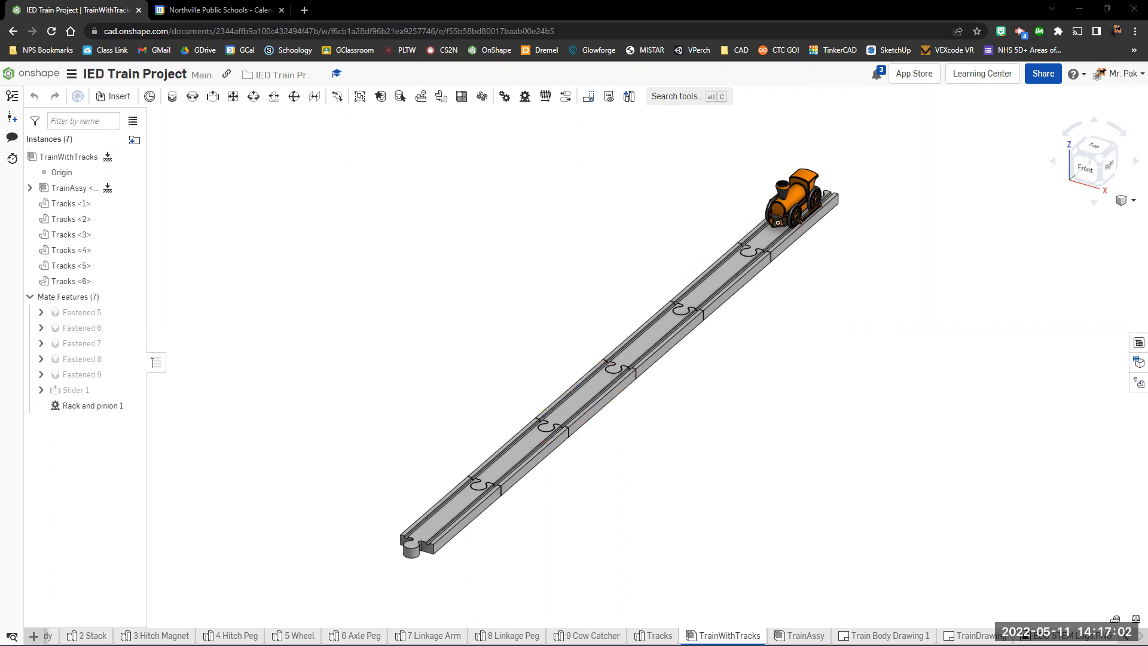
- Export TrainWithTracks from Onshape in STEP format as a download
right_click(728, 635)
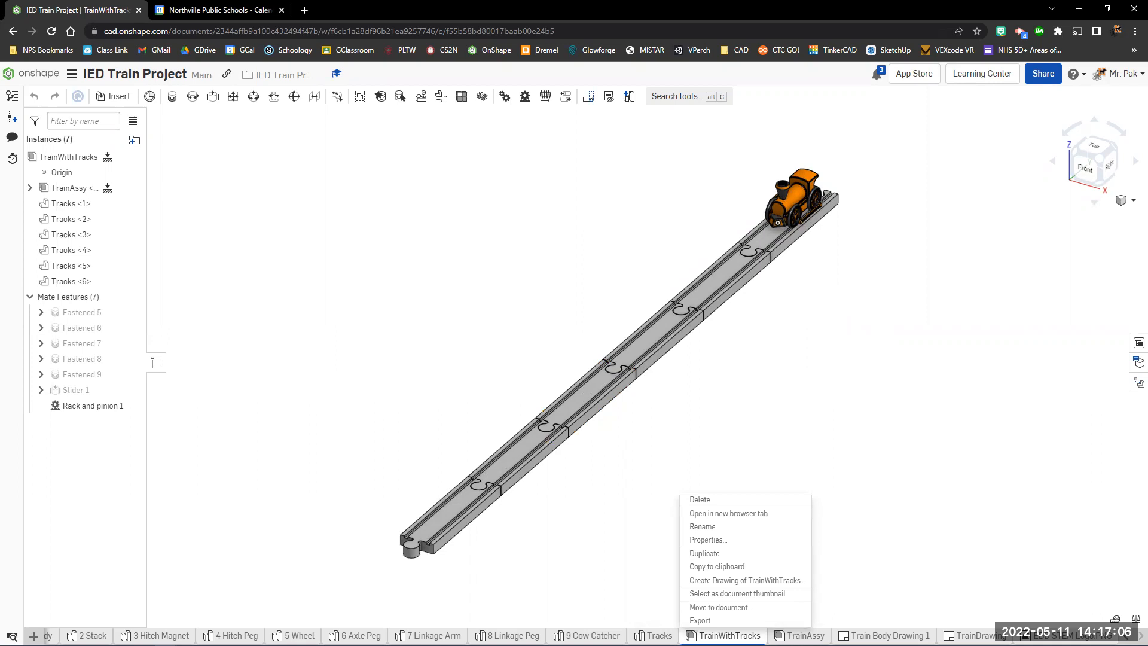
mouse_move(722, 620)
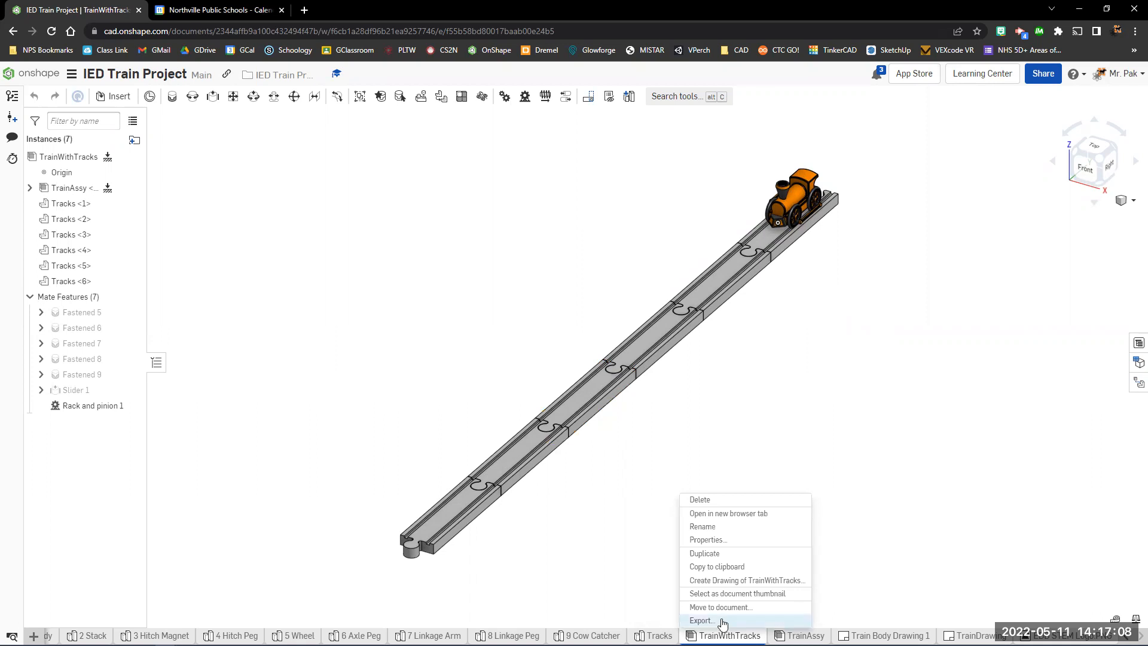
click(749, 293)
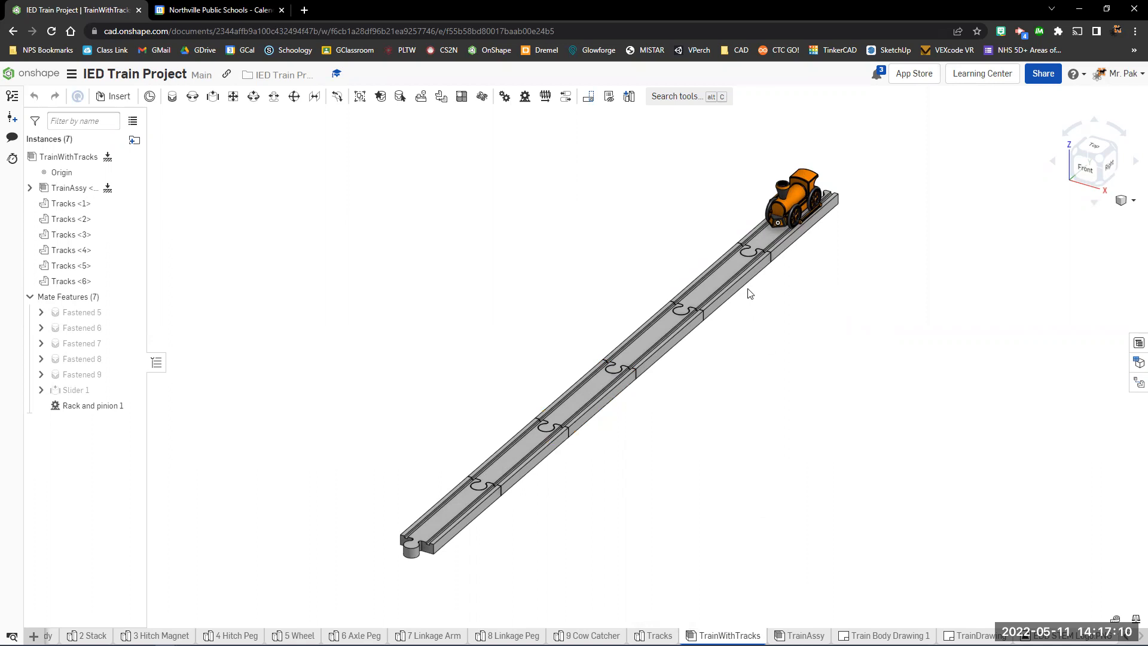
click(573, 181)
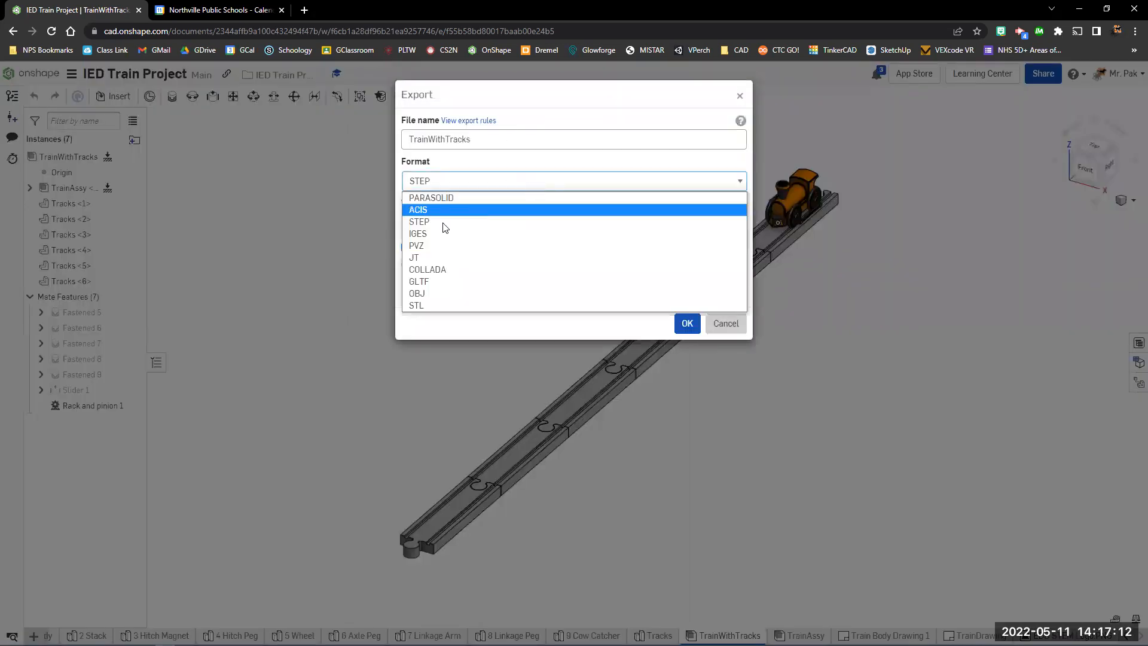
click(420, 223)
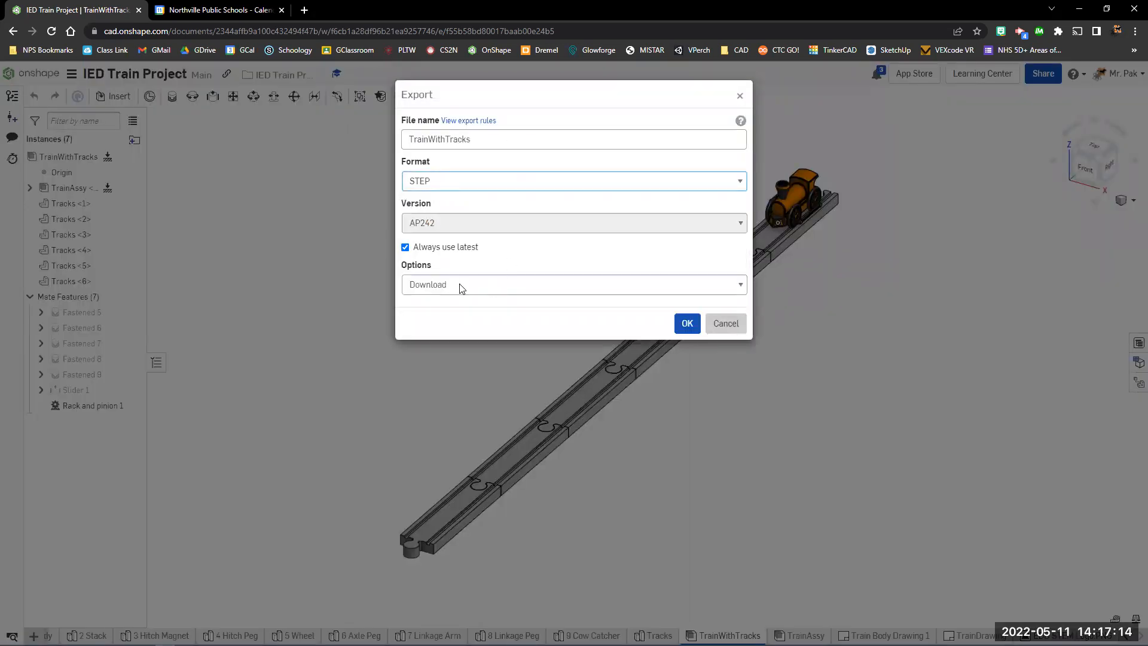
click(686, 323)
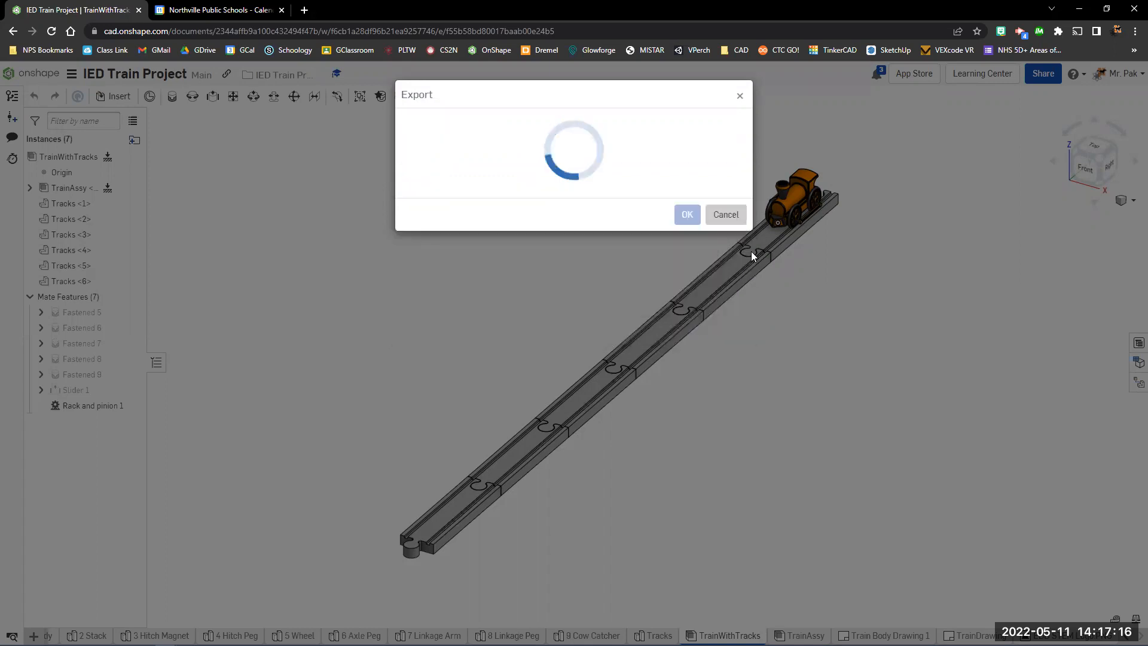
click(687, 214)
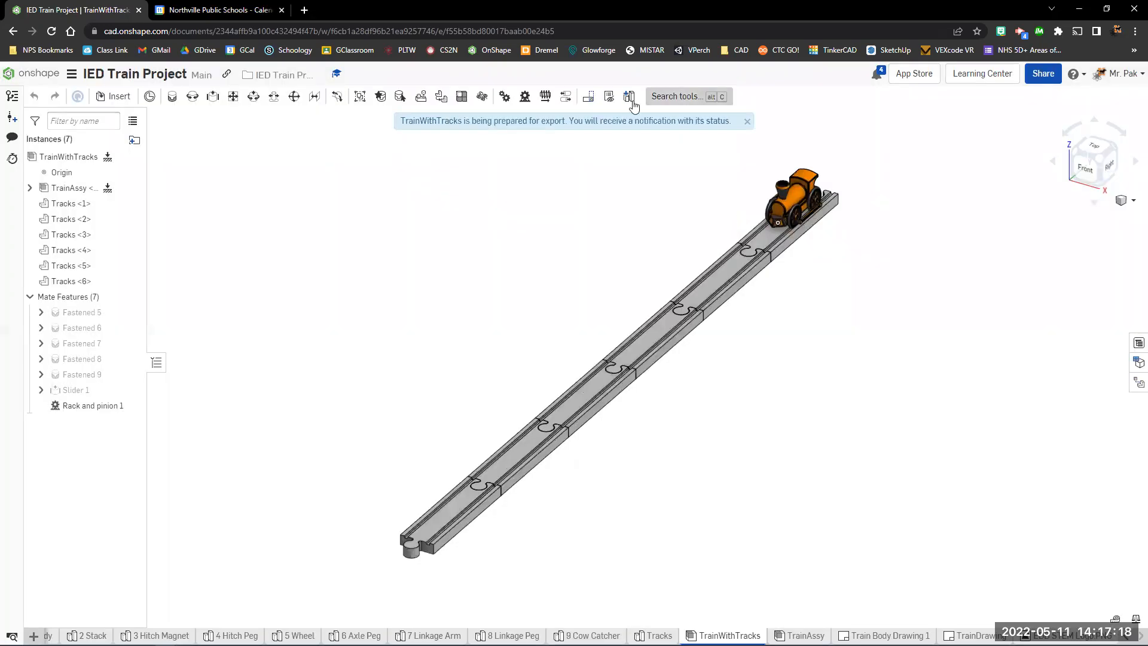
mouse_move(535, 152)
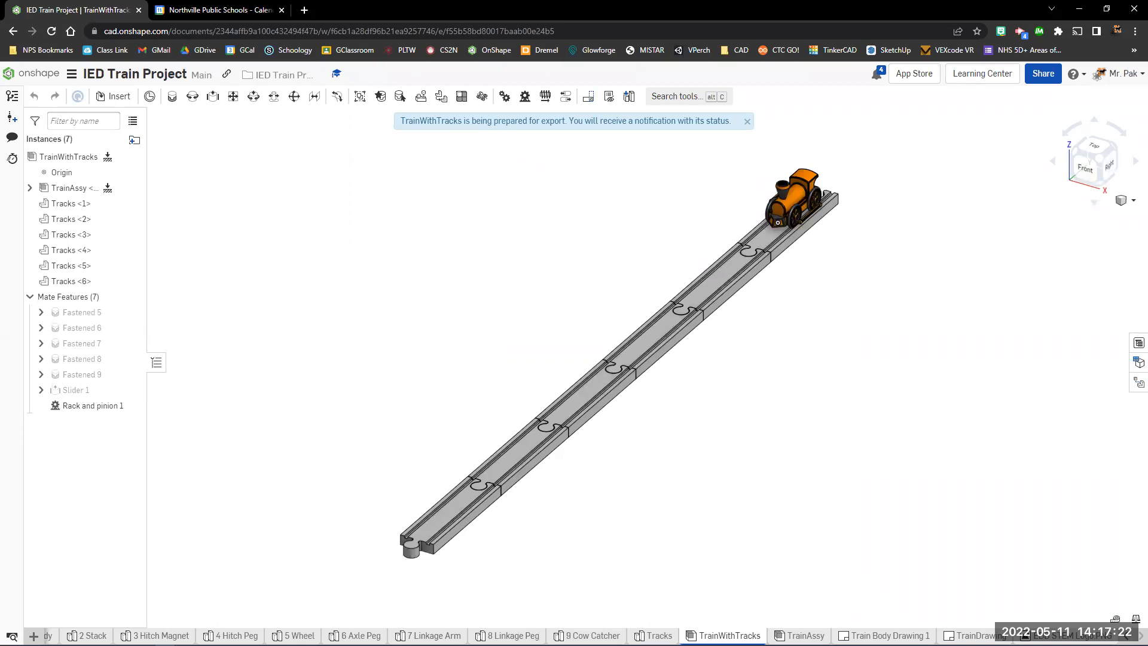
- Leave the browser and launch Autodesk Inventor Professional 2021 from the desktop shortcut
click(747, 120)
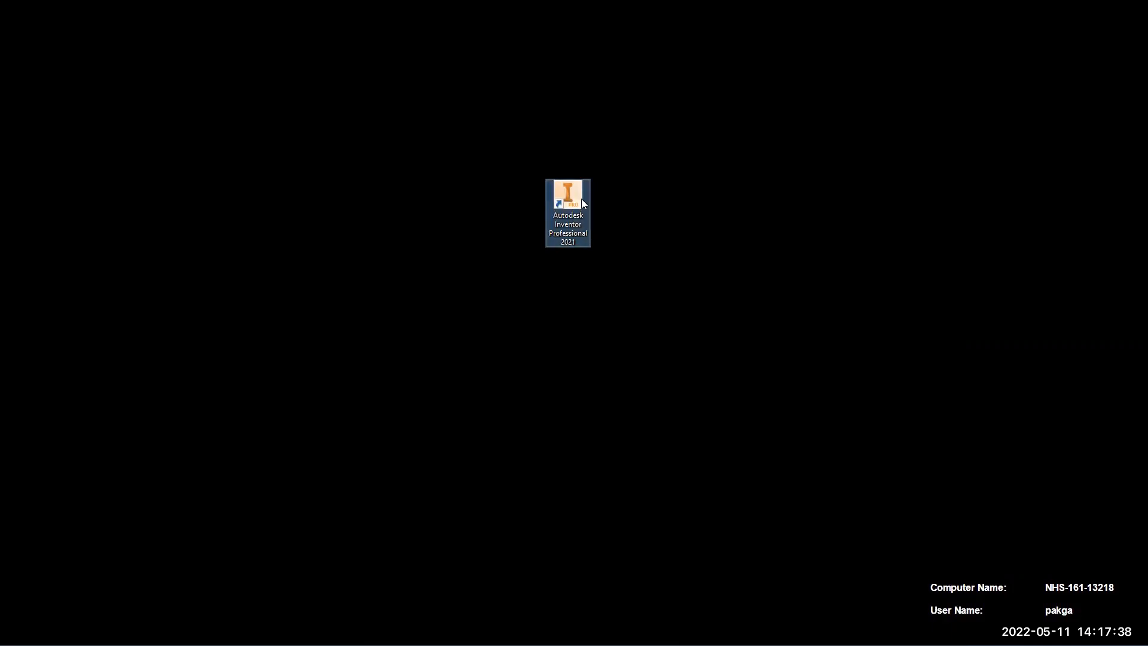
double_click(567, 192)
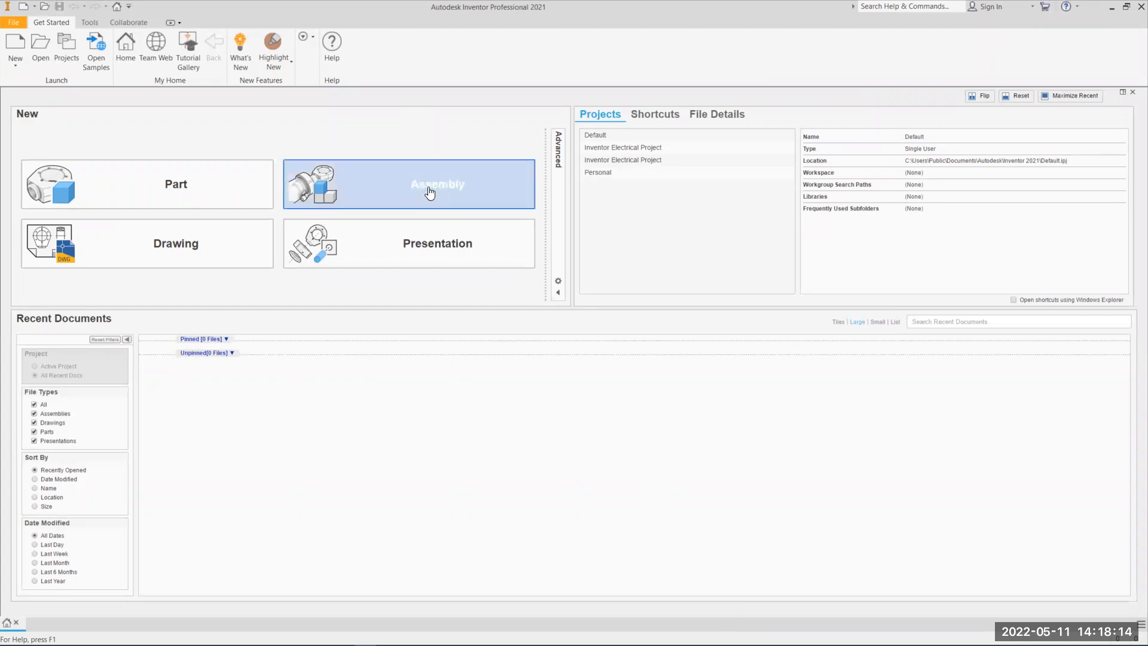
mouse_move(15, 44)
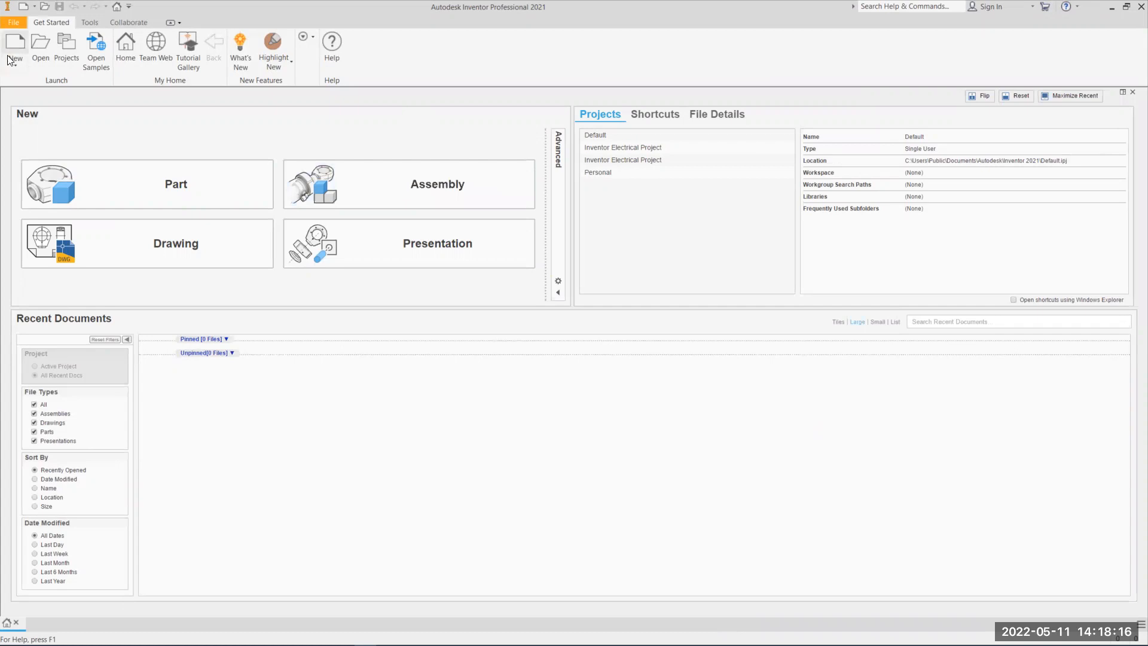
- Create a new empty assembly document, Assembly1
click(12, 22)
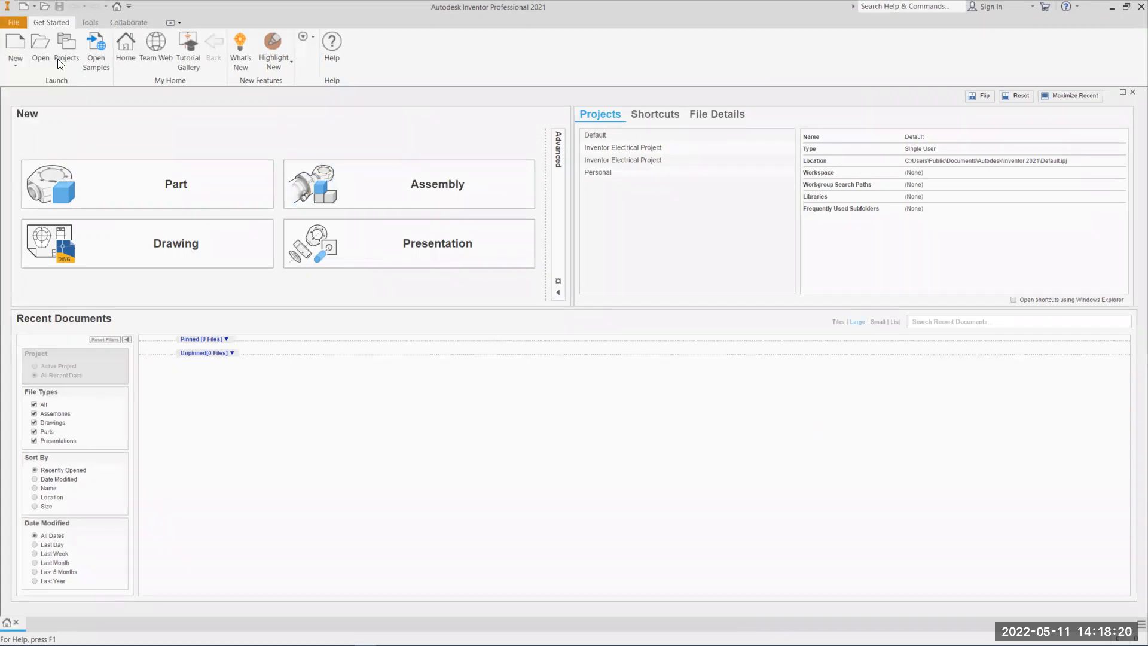
click(14, 22)
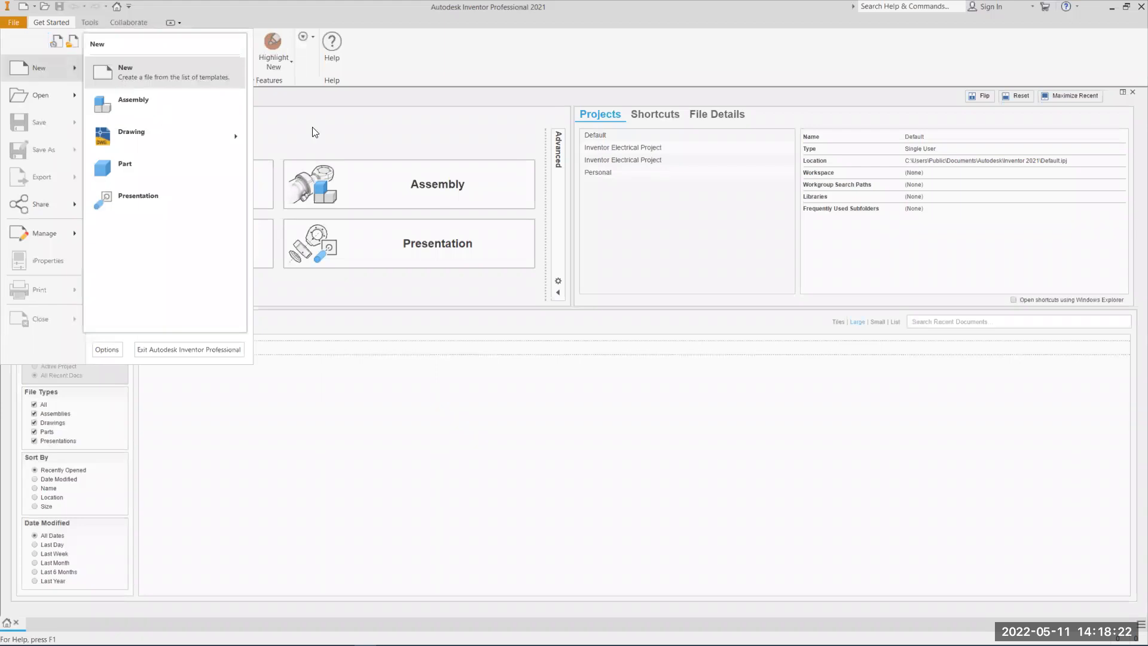
mouse_move(565, 354)
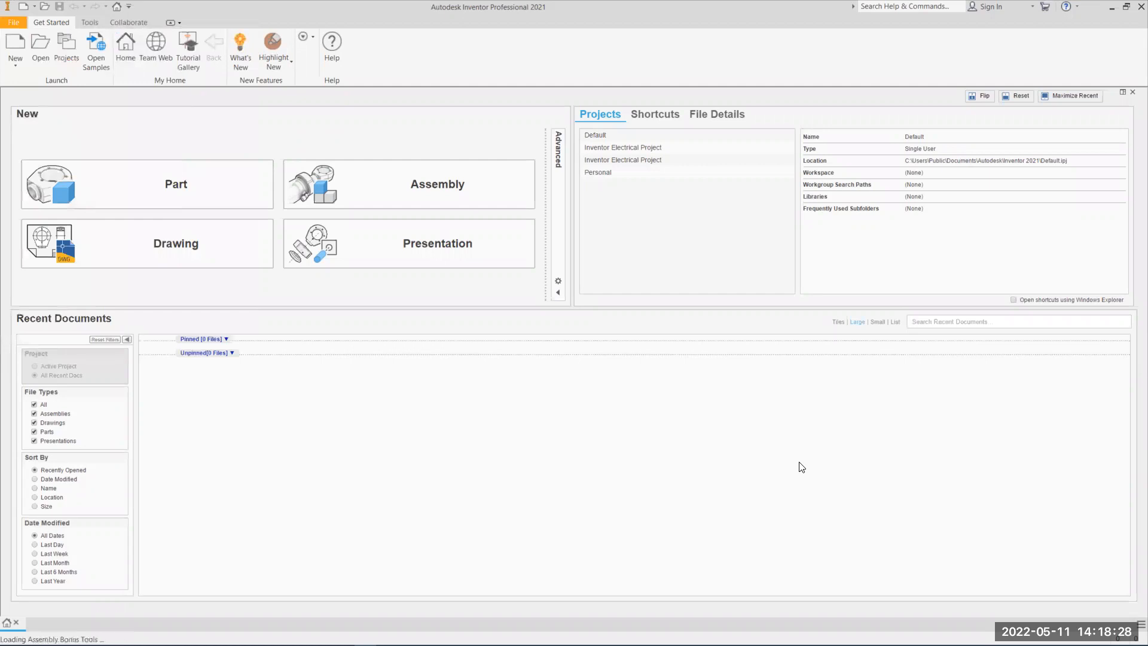
mouse_move(786, 462)
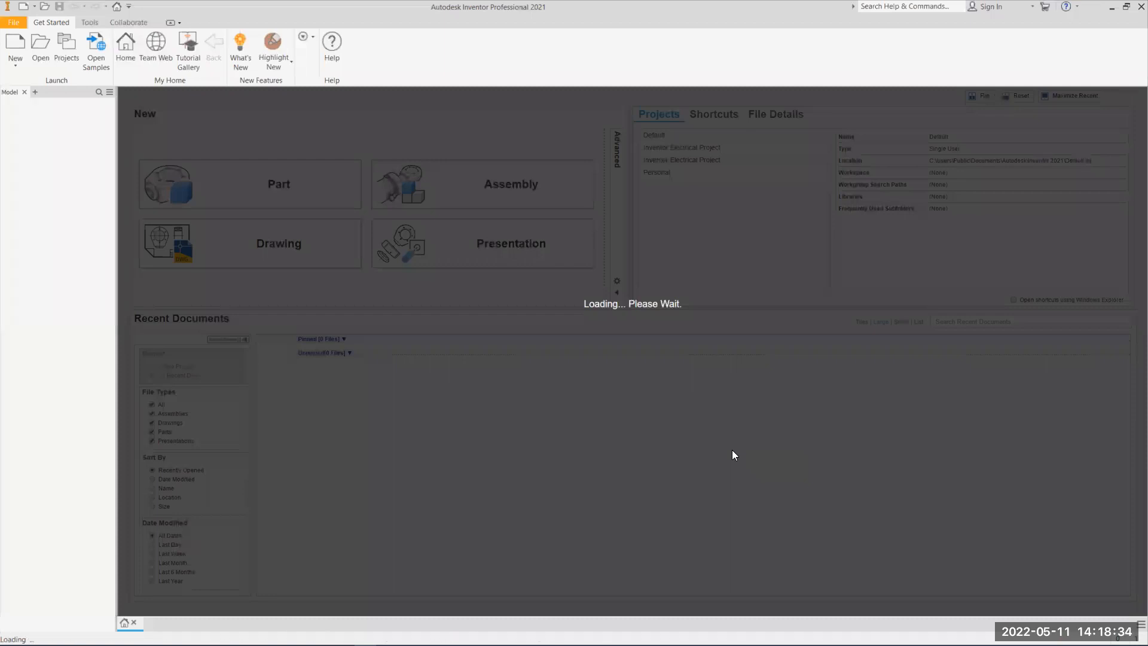
click(482, 185)
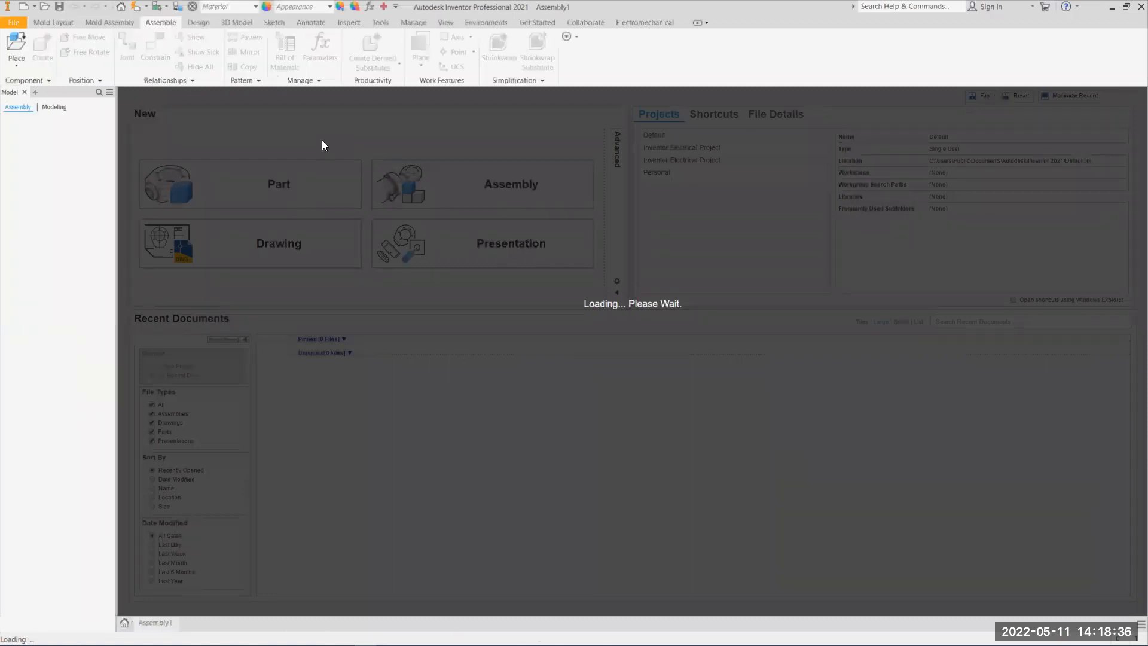
click(511, 184)
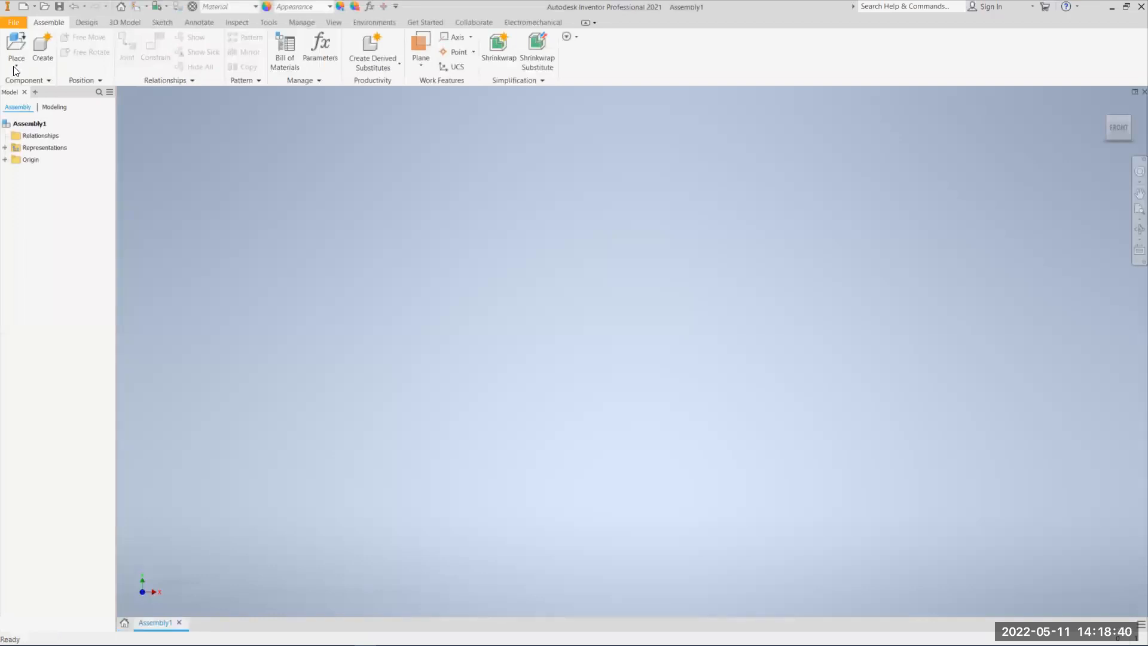
- Place TrainWithTracks.step from Downloads into the assembly, reaching its import options
click(16, 48)
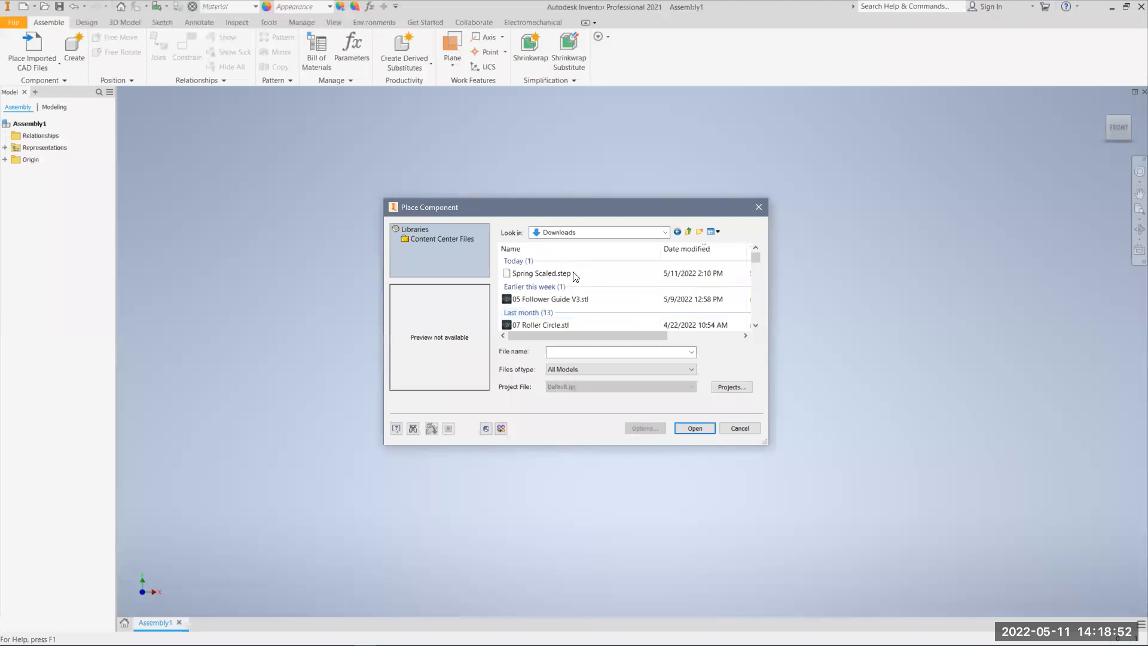
click(549, 273)
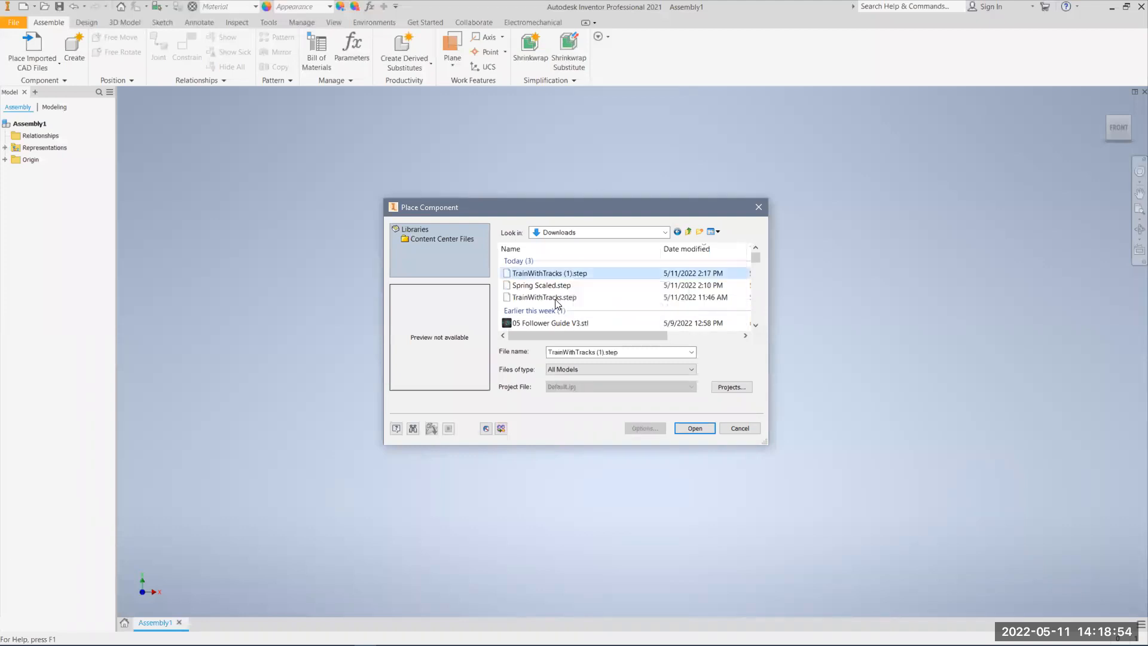
click(543, 297)
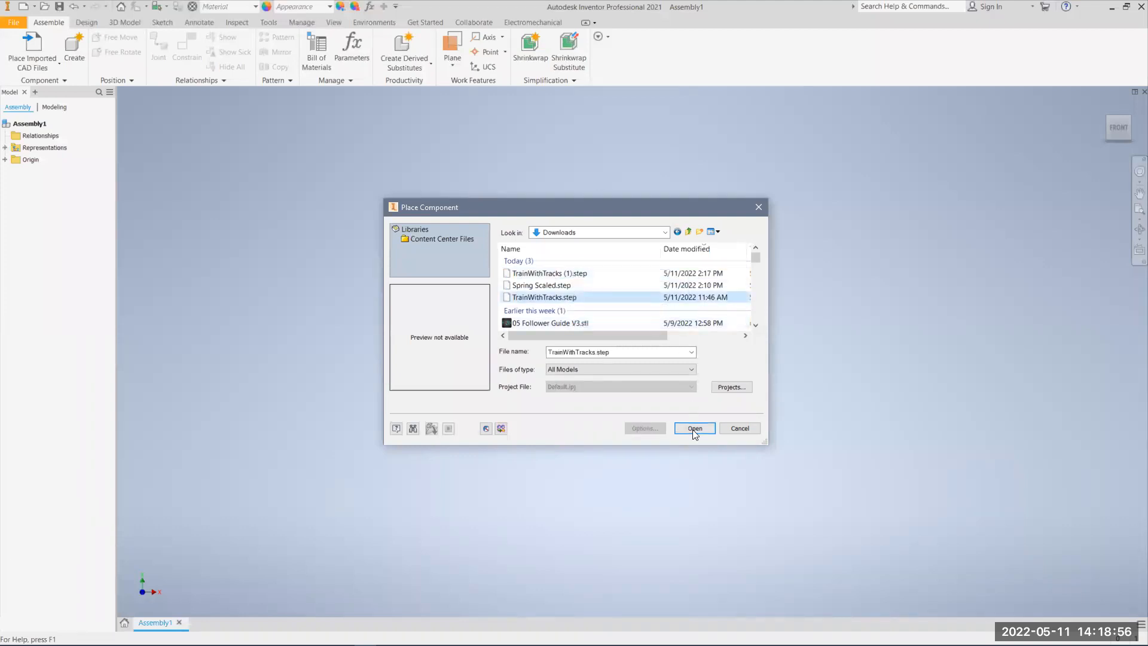
click(694, 428)
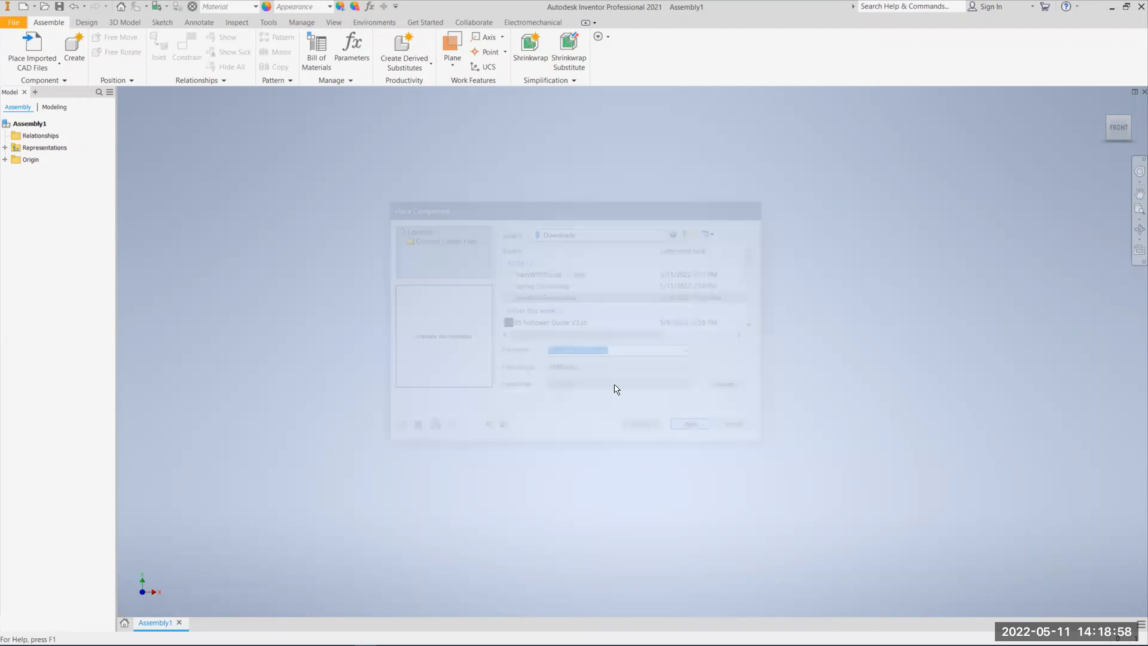
click(688, 424)
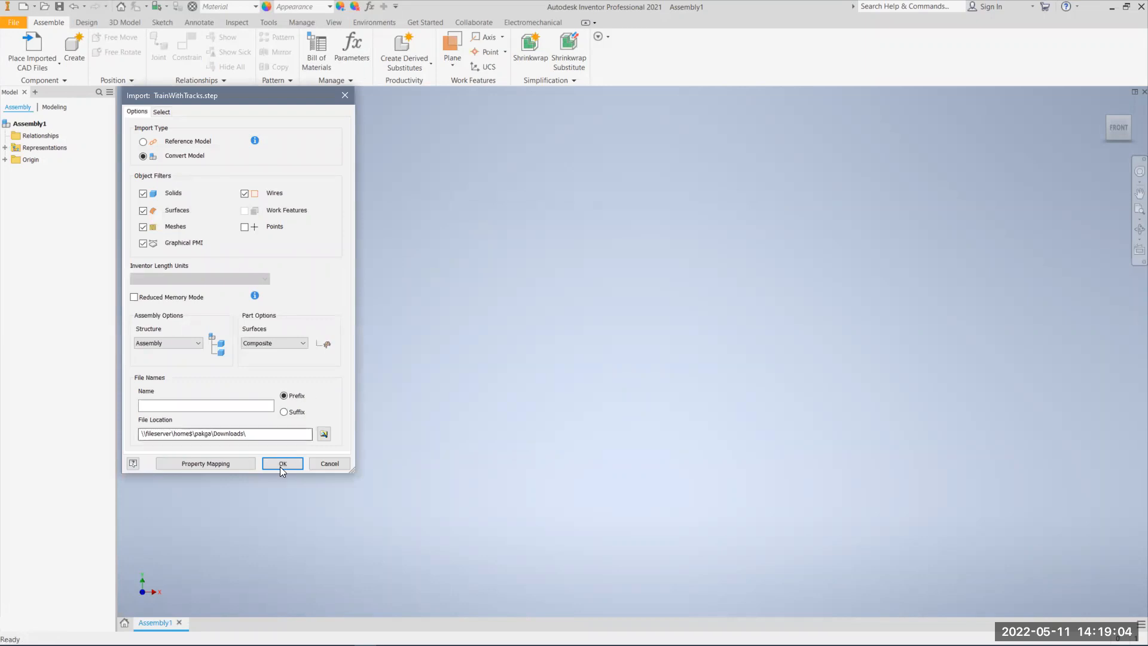
- Accept the default import settings for the train model and reorient the view with the ViewCube
click(283, 463)
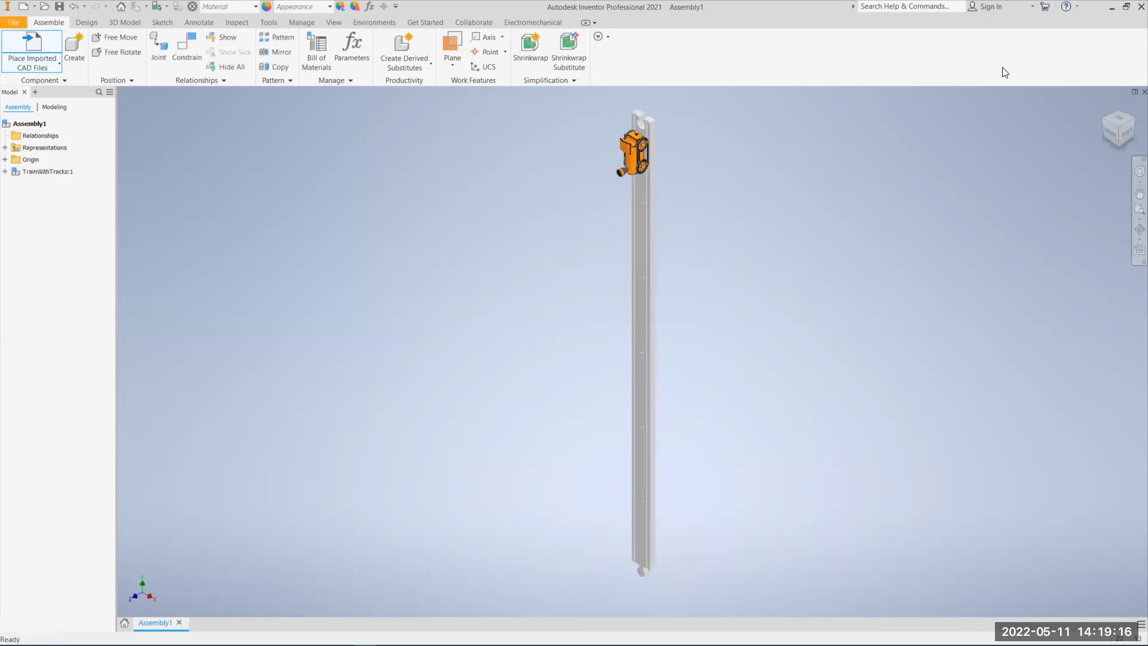
mouse_move(967, 244)
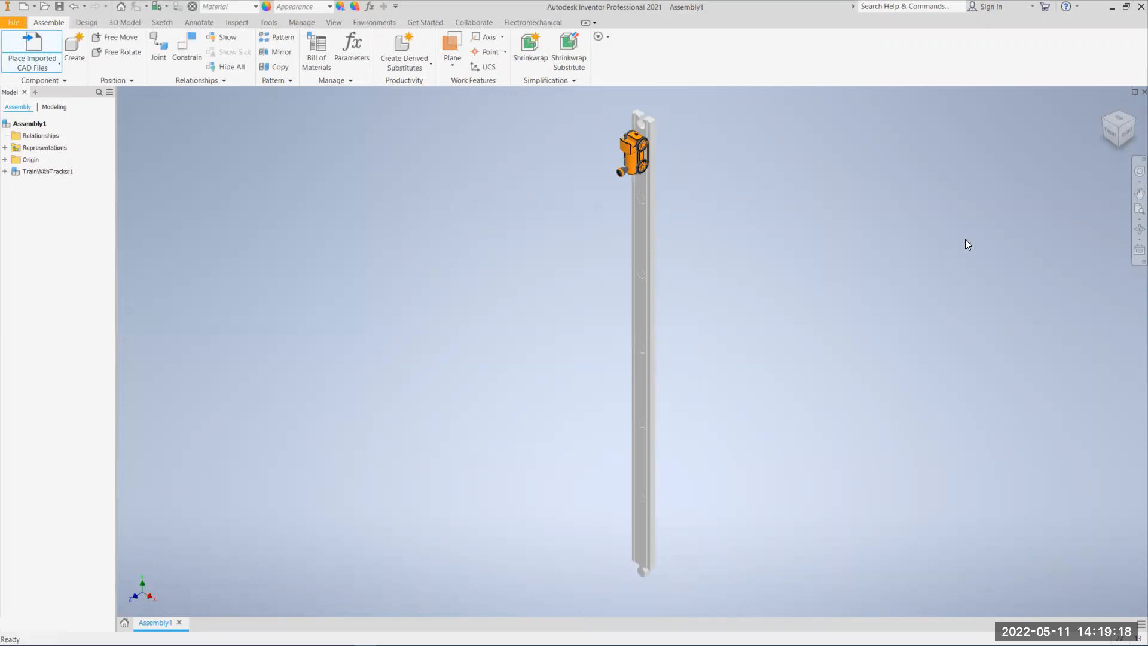
mouse_move(1121, 132)
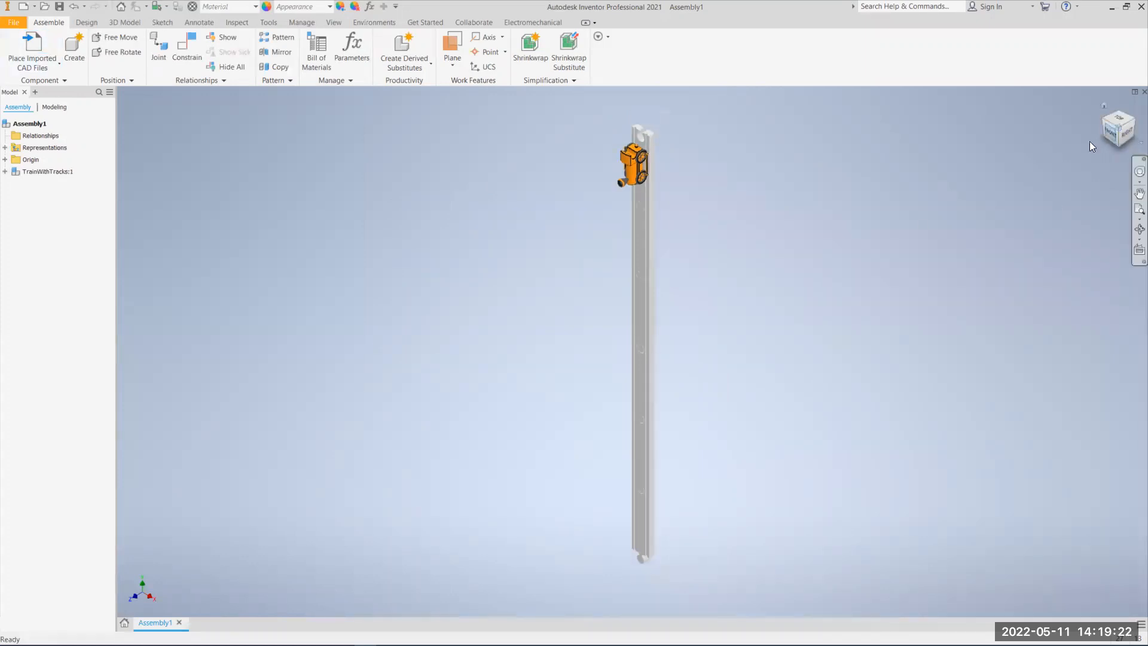
click(1119, 127)
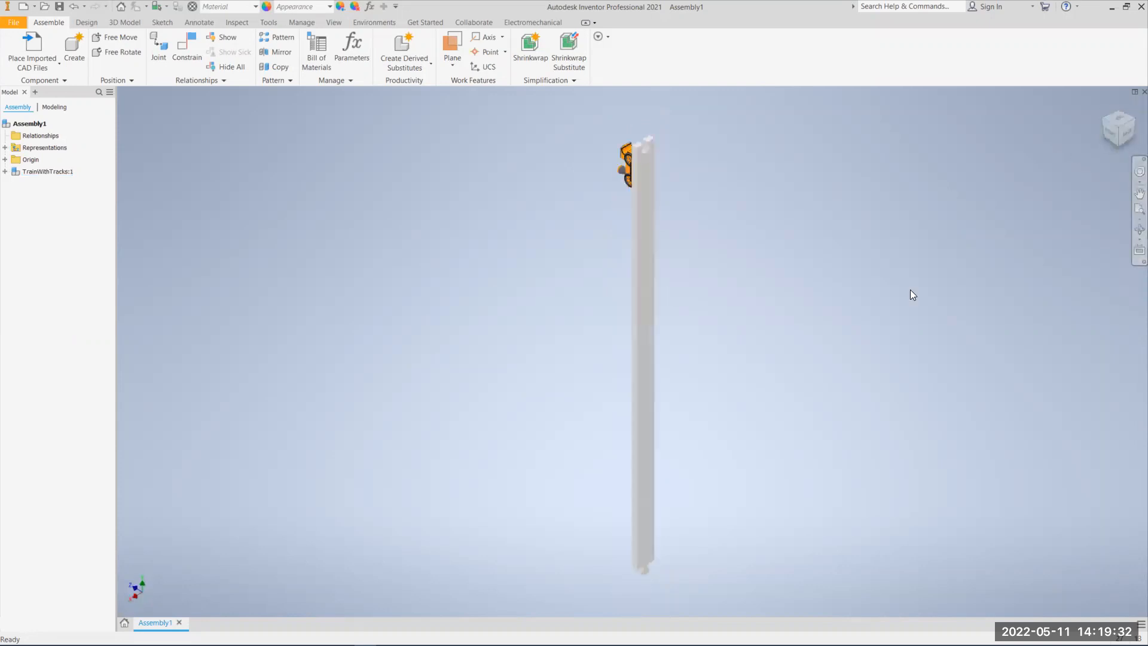
mouse_move(348, 280)
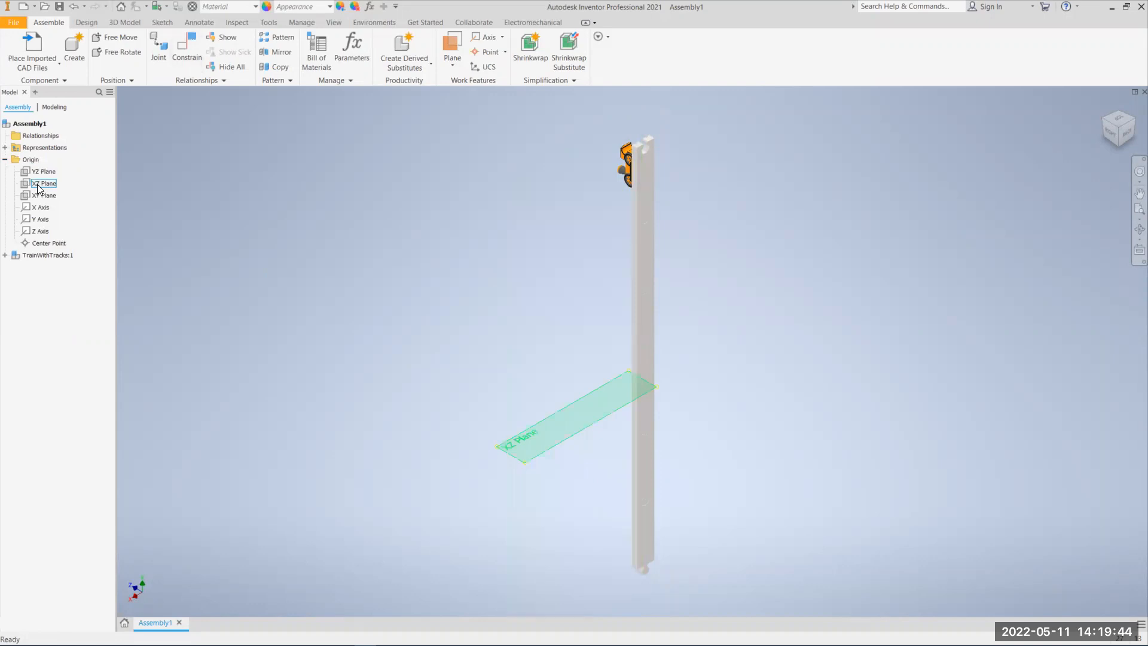
- Mate the track face to the assembly XZ plane so the train lies flat
click(43, 183)
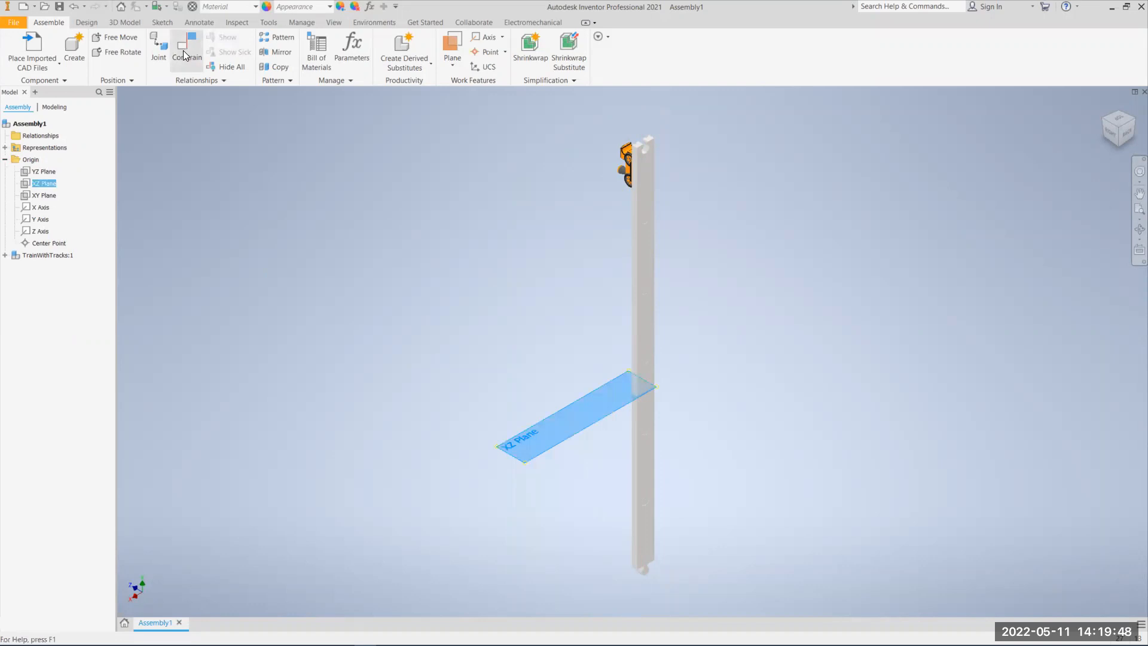
click(187, 46)
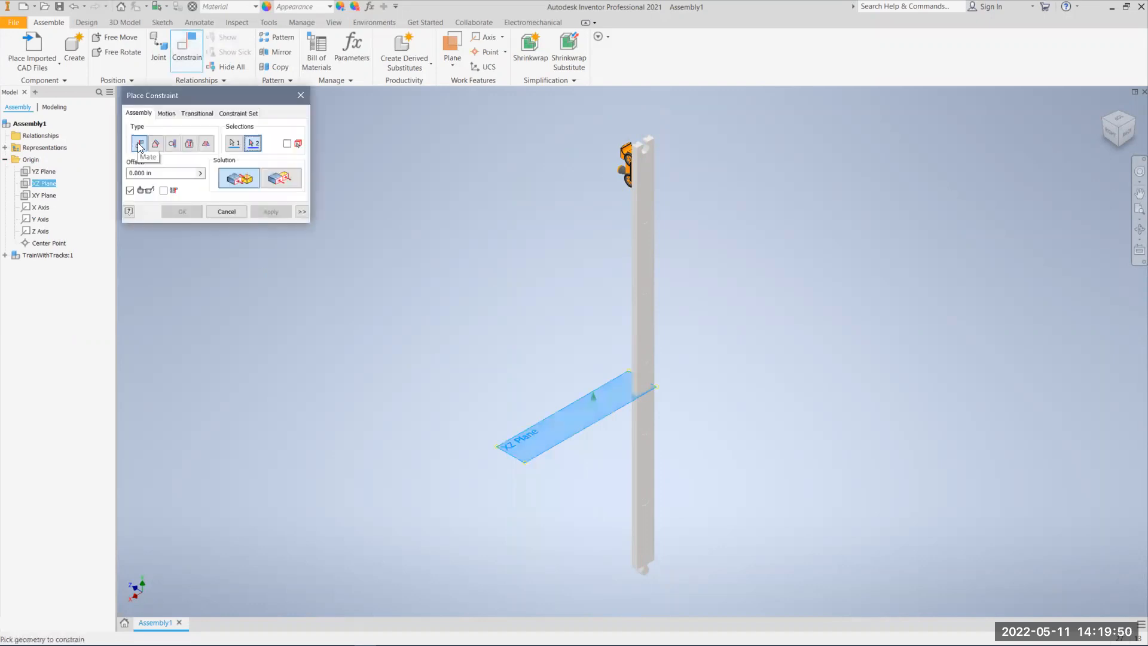
mouse_move(231, 183)
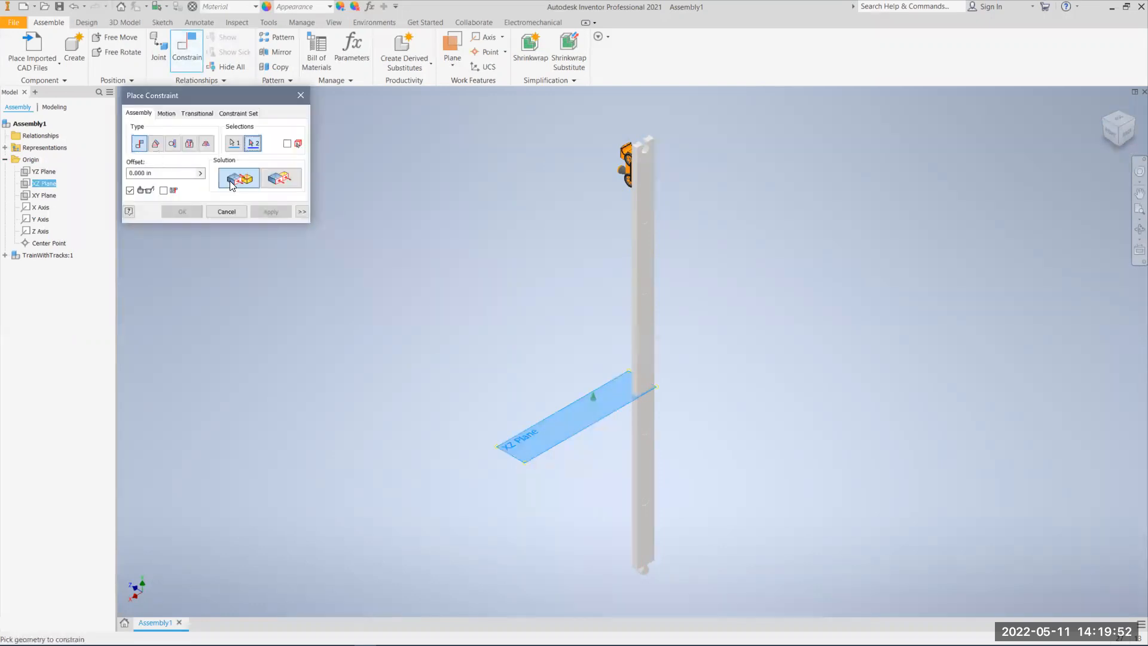
mouse_move(240, 179)
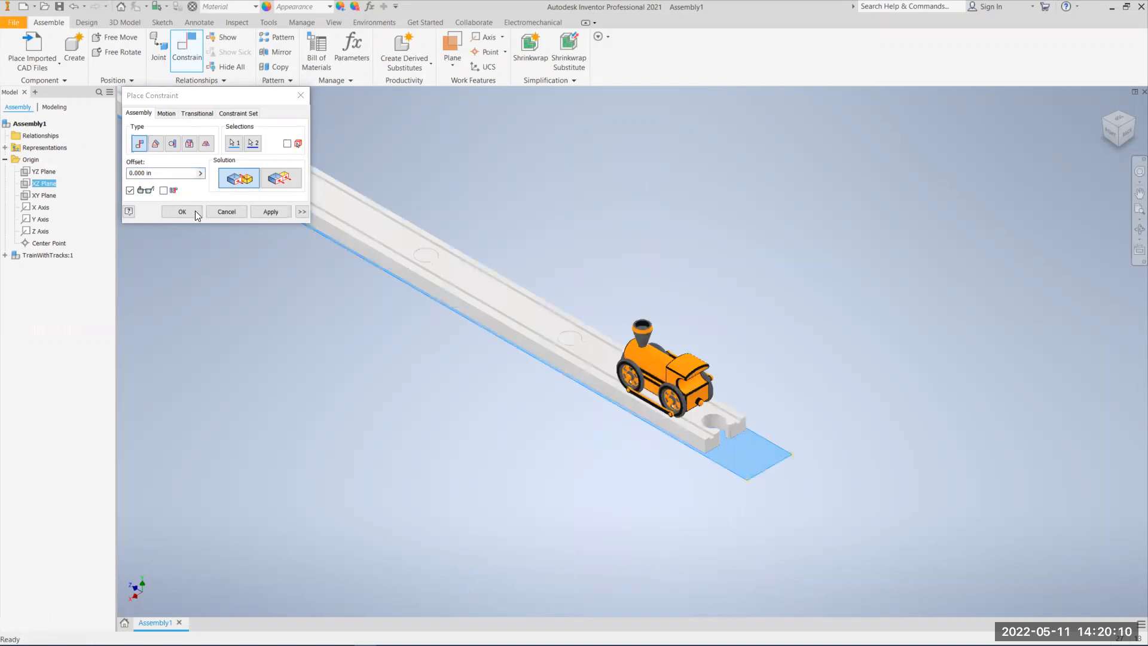
click(181, 211)
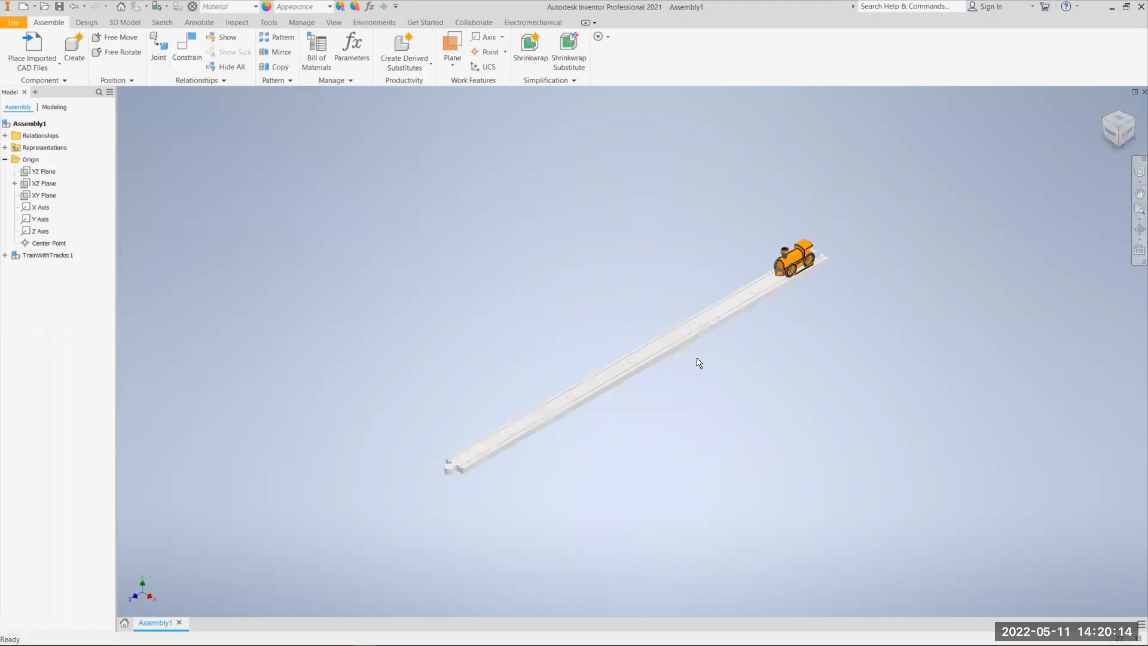
mouse_move(840, 253)
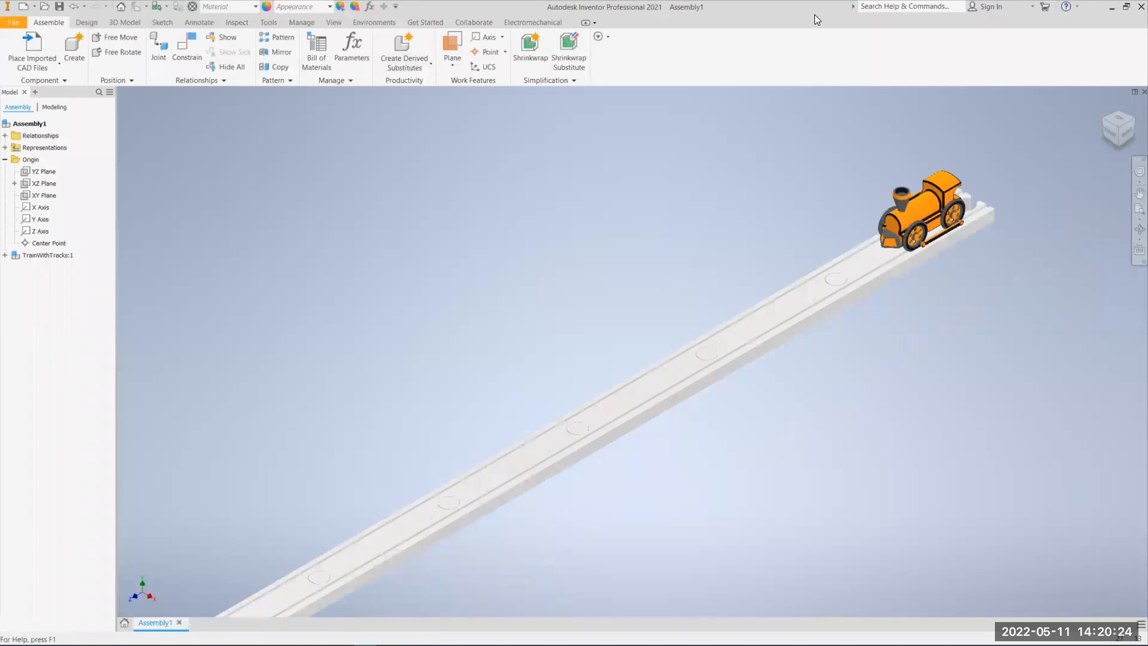
mouse_move(881, 142)
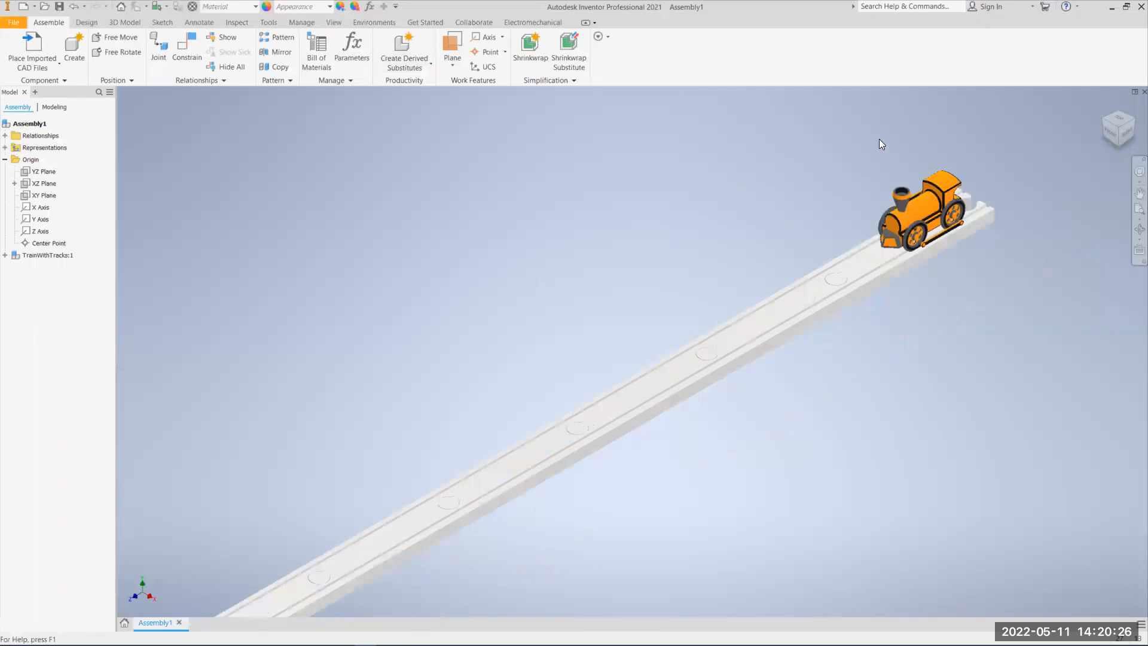
mouse_move(317, 79)
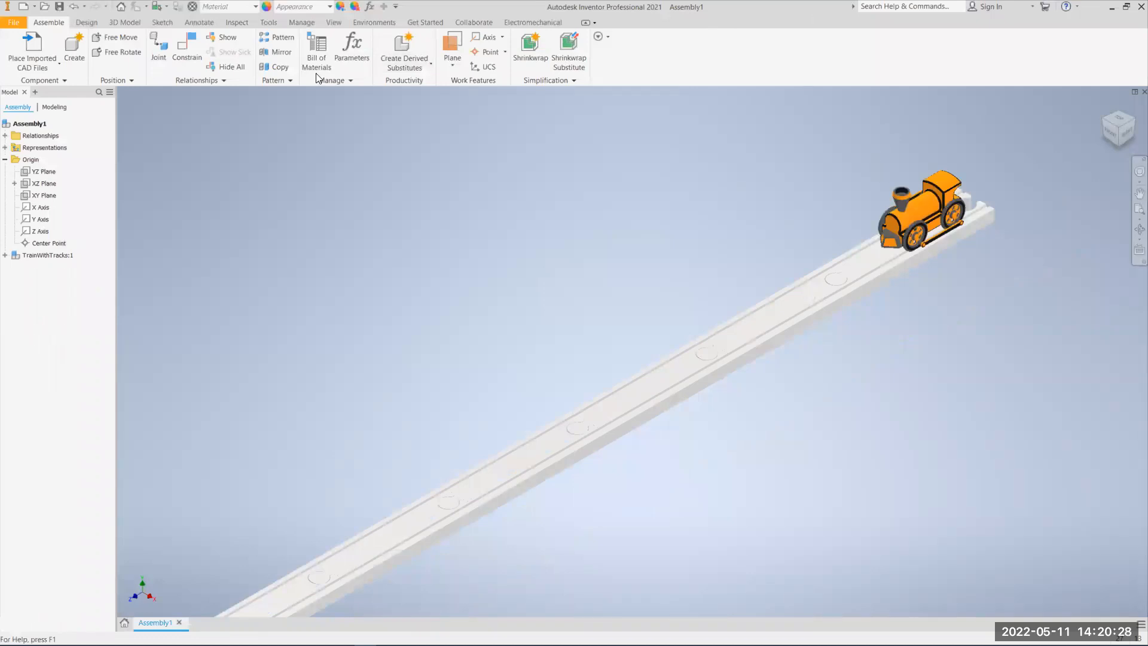
- Show the Environments ribbon with its special design environments
click(374, 22)
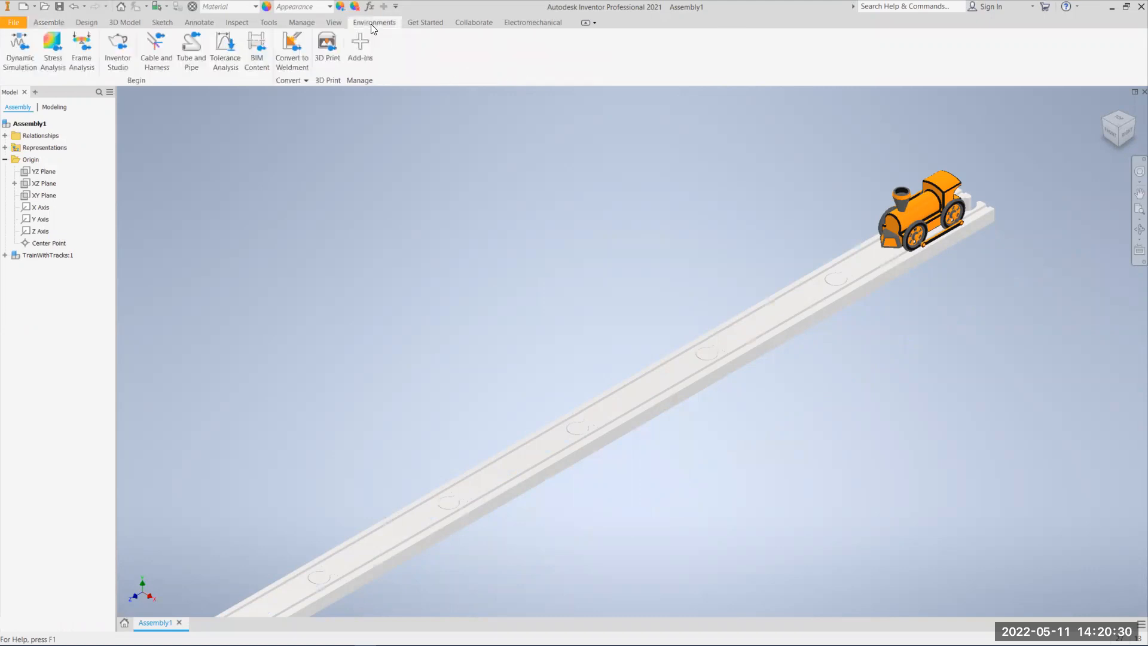
mouse_move(267, 70)
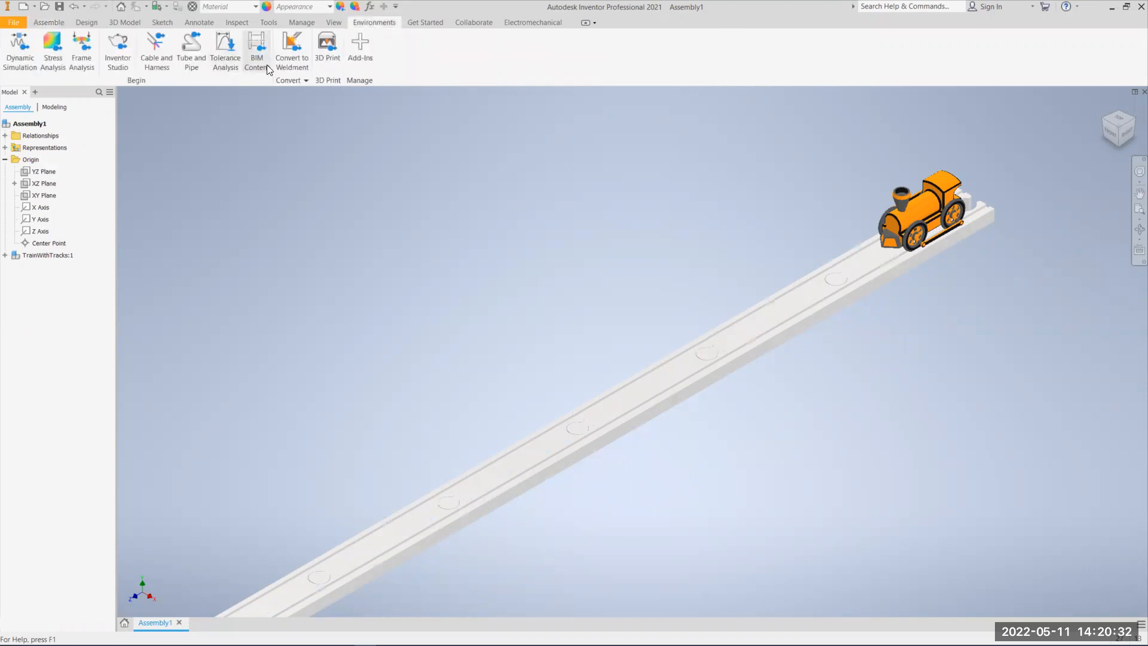
mouse_move(263, 69)
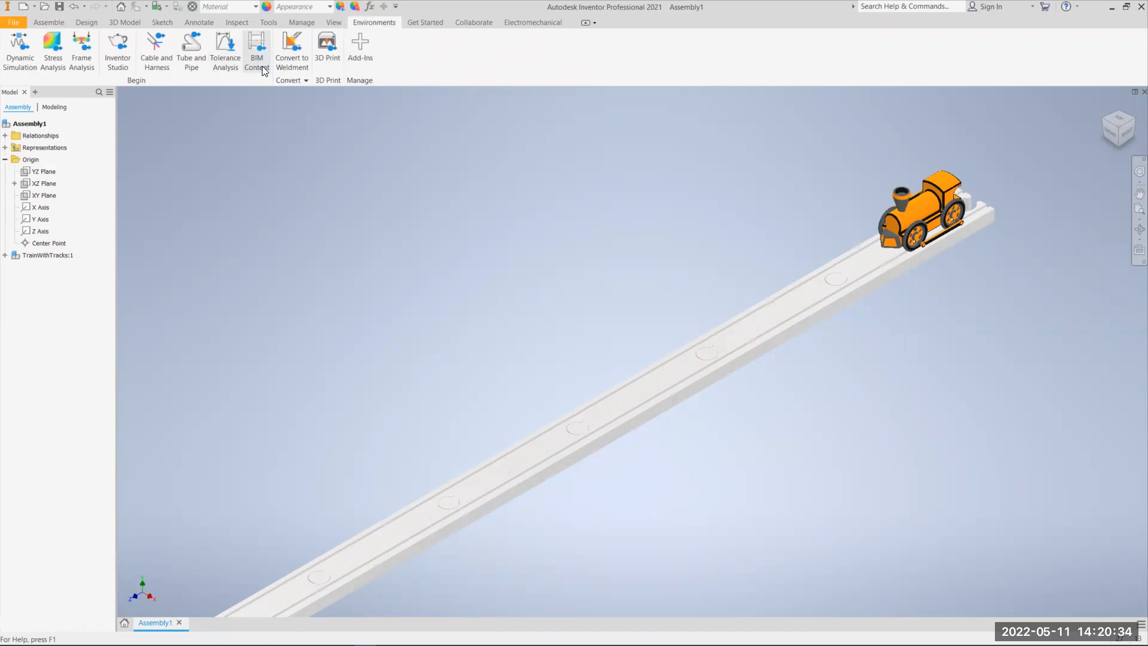
- Begin Export Building Components from BIM Content, saving the assembly and parts as TrainRevit_Update.iam
click(256, 51)
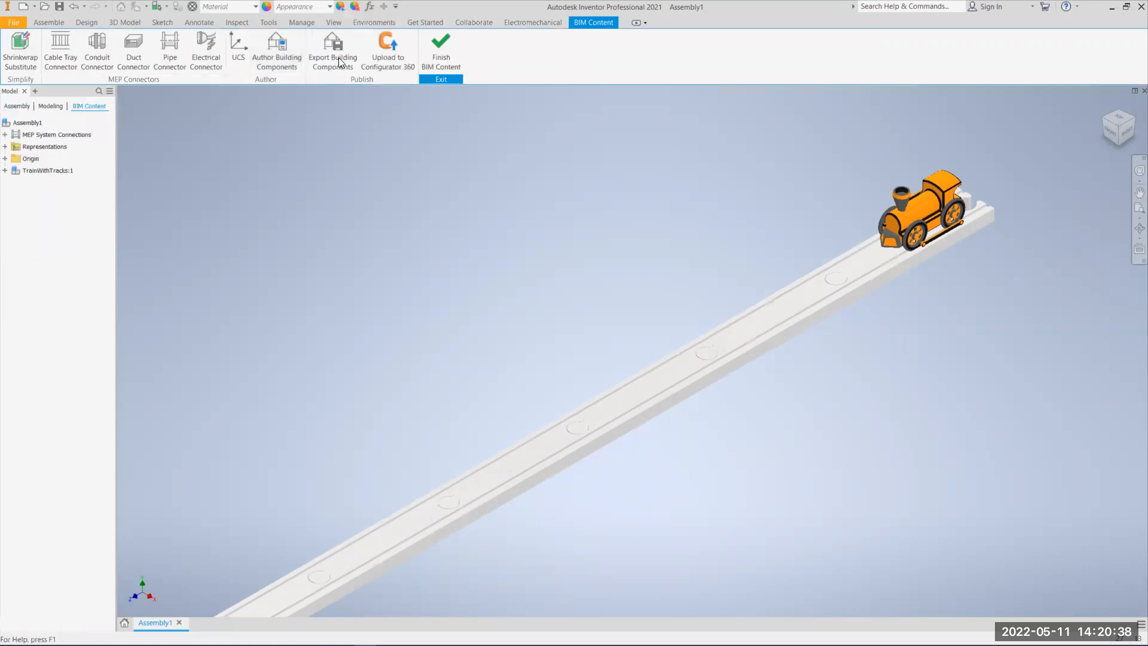
click(332, 48)
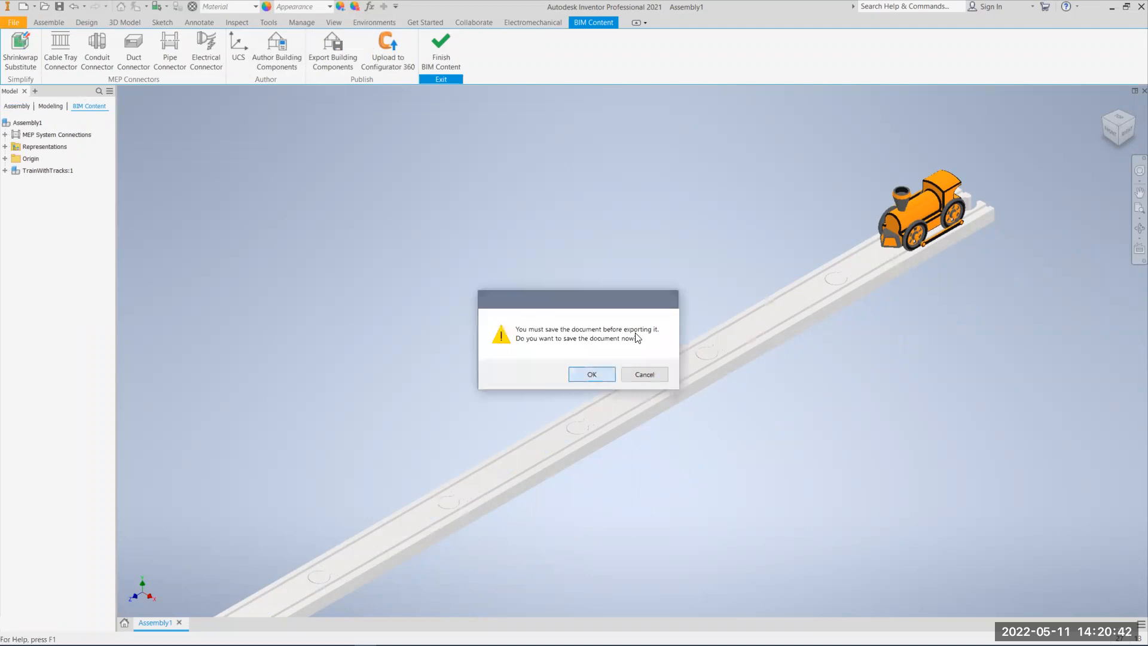
click(592, 374)
text(TrainRevit_Update.iam)
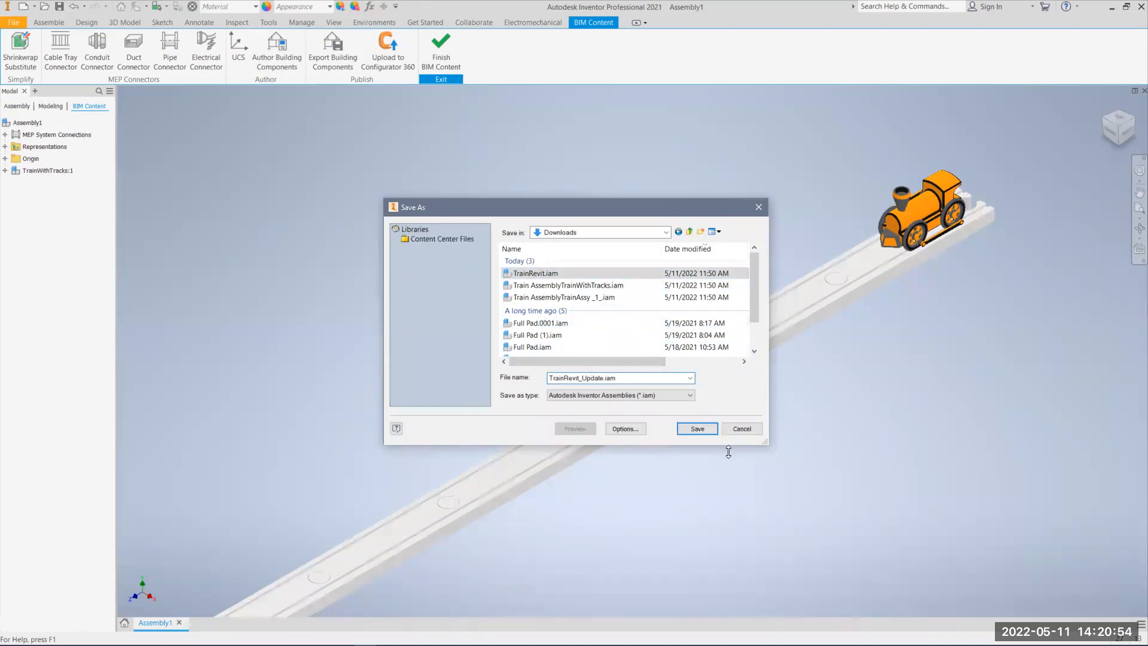
click(697, 428)
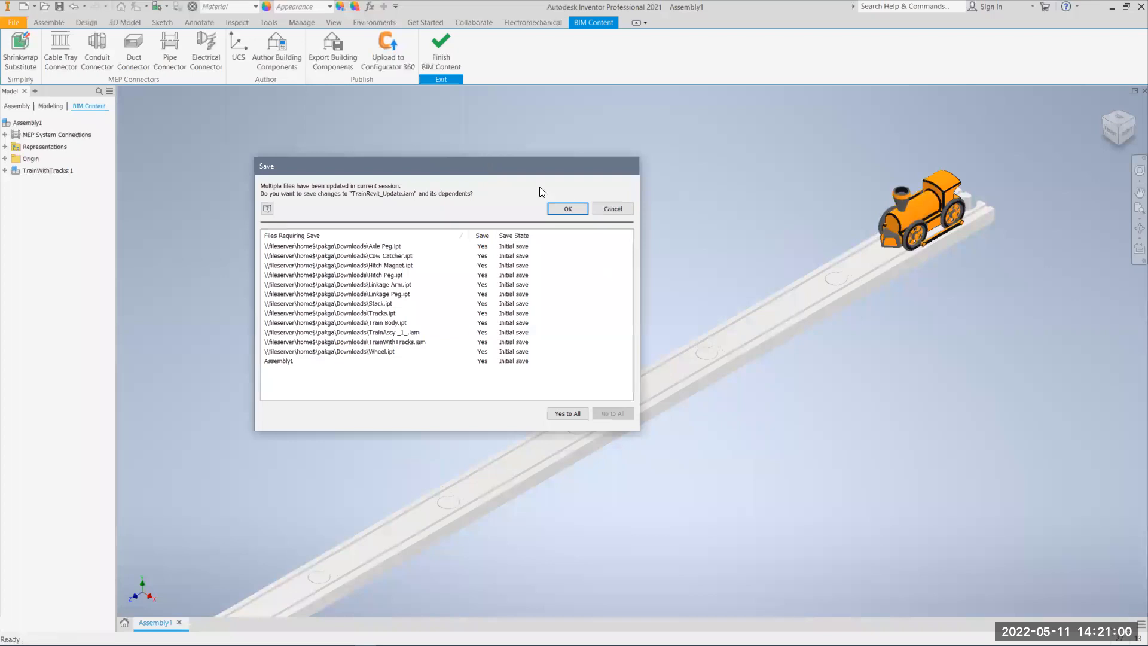
mouse_move(591, 367)
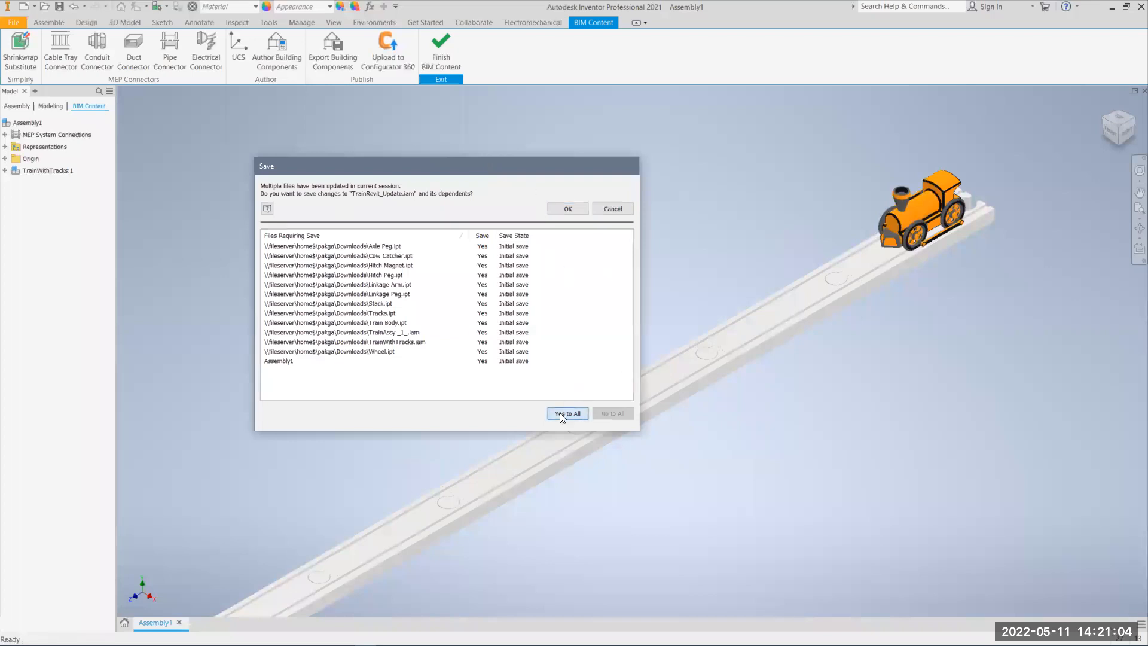
click(567, 412)
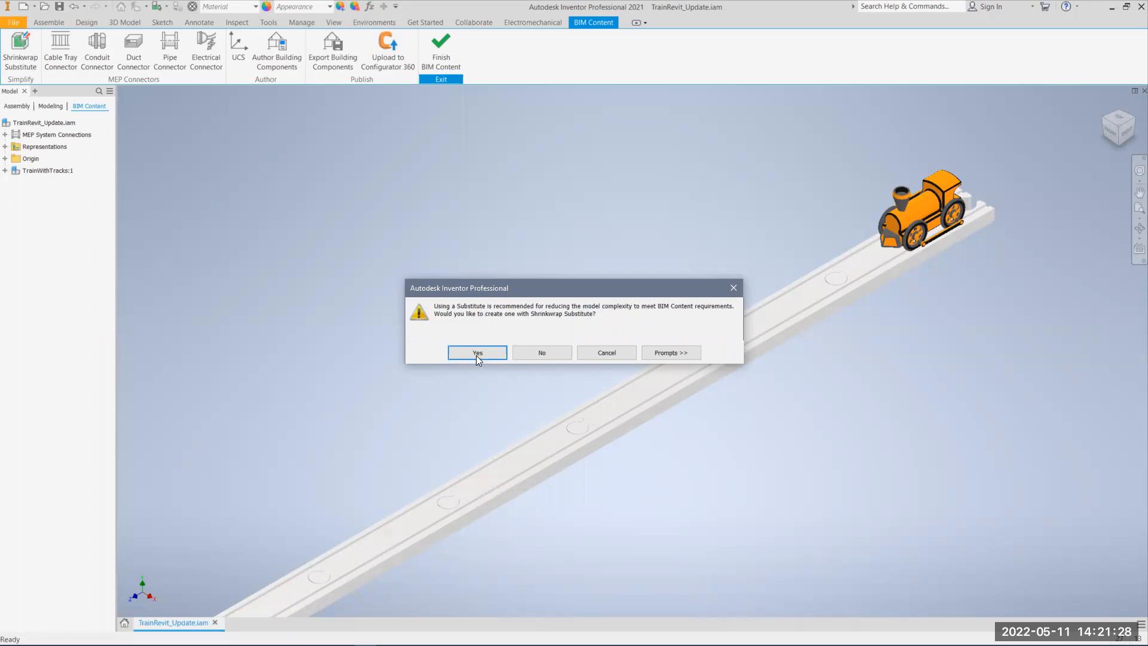
- Create a shrinkwrap substitute of the train assembly with default settings
click(477, 351)
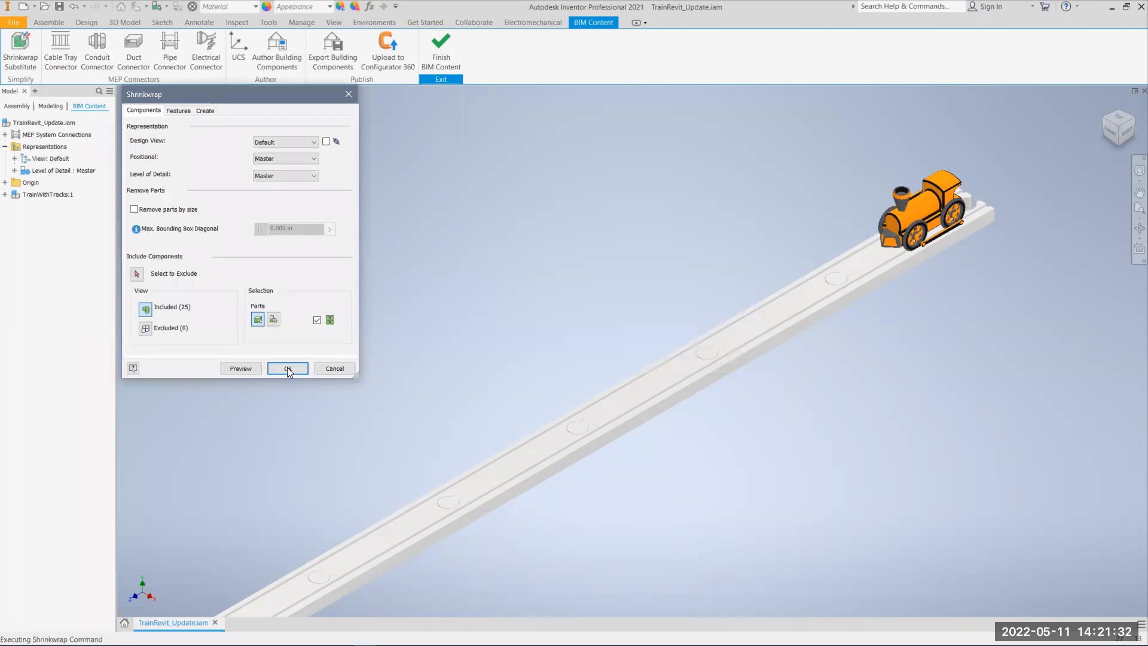
click(285, 368)
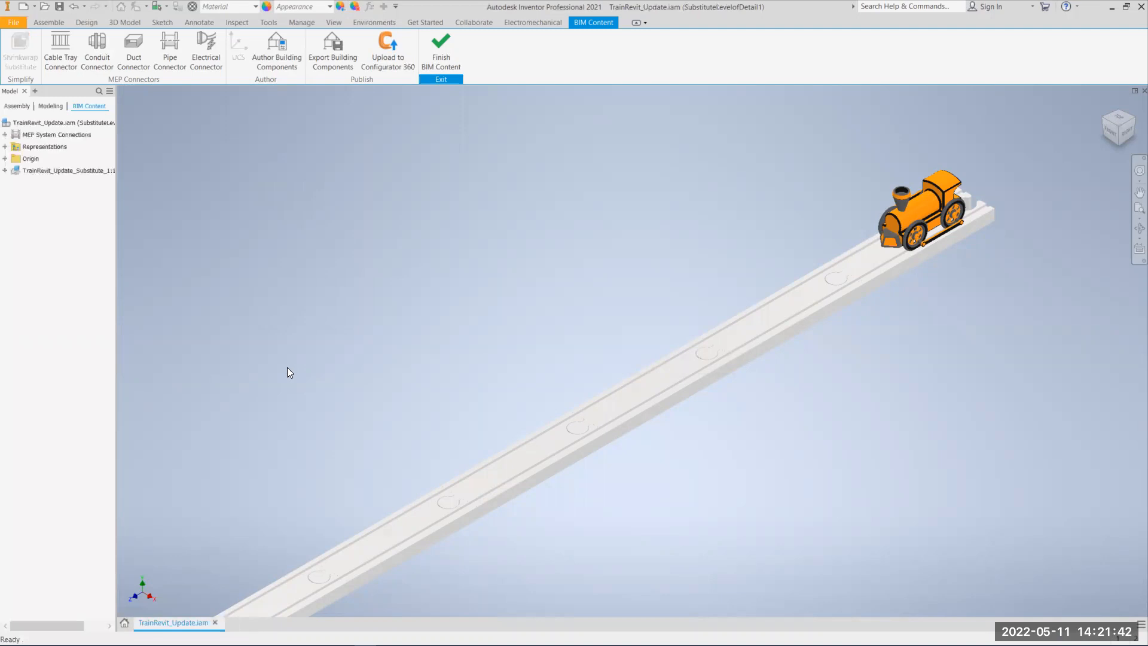
mouse_move(380, 139)
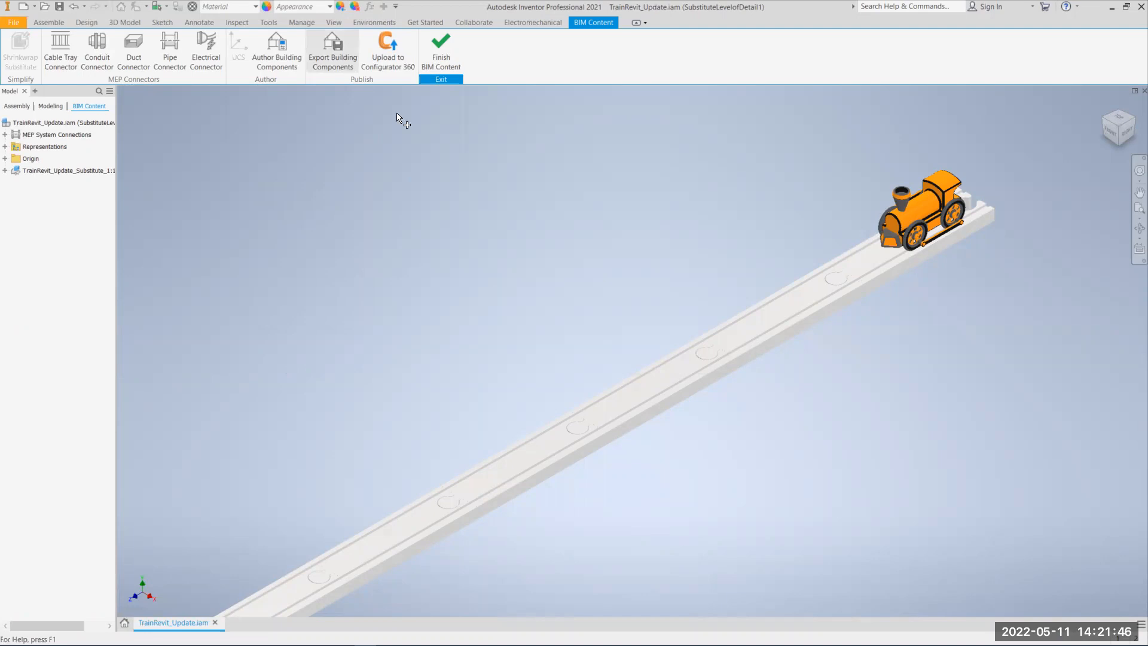
mouse_move(399, 118)
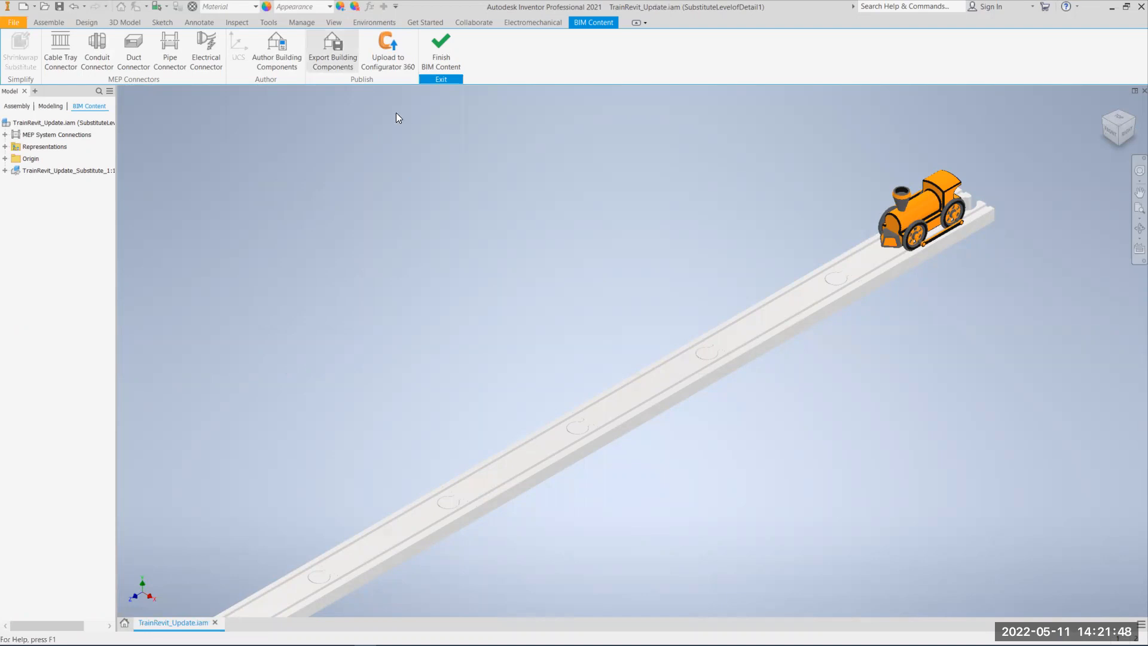
- Confirm the export settings and start building the Revit family TrainRevit_Update.rfa
click(332, 51)
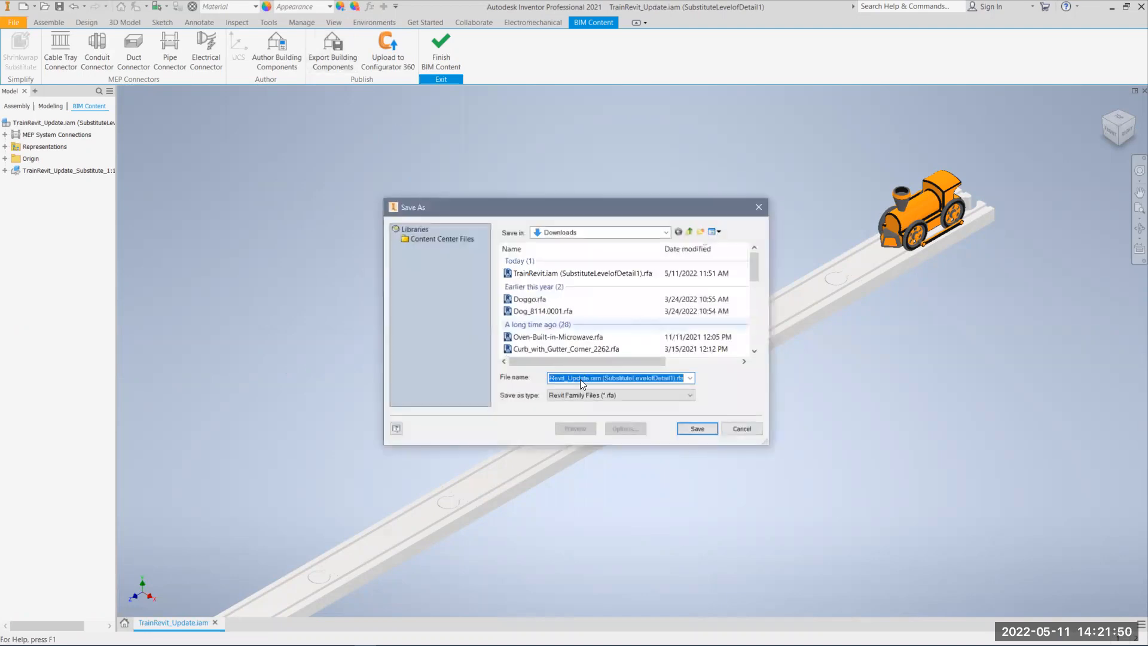
click(590, 378)
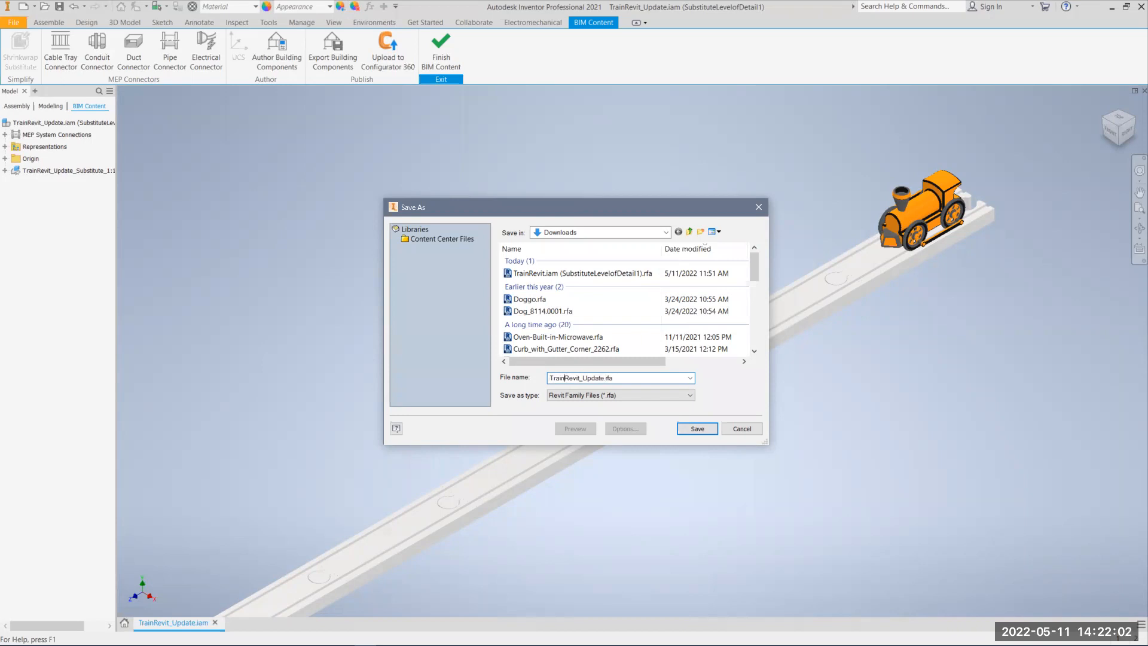
click(695, 428)
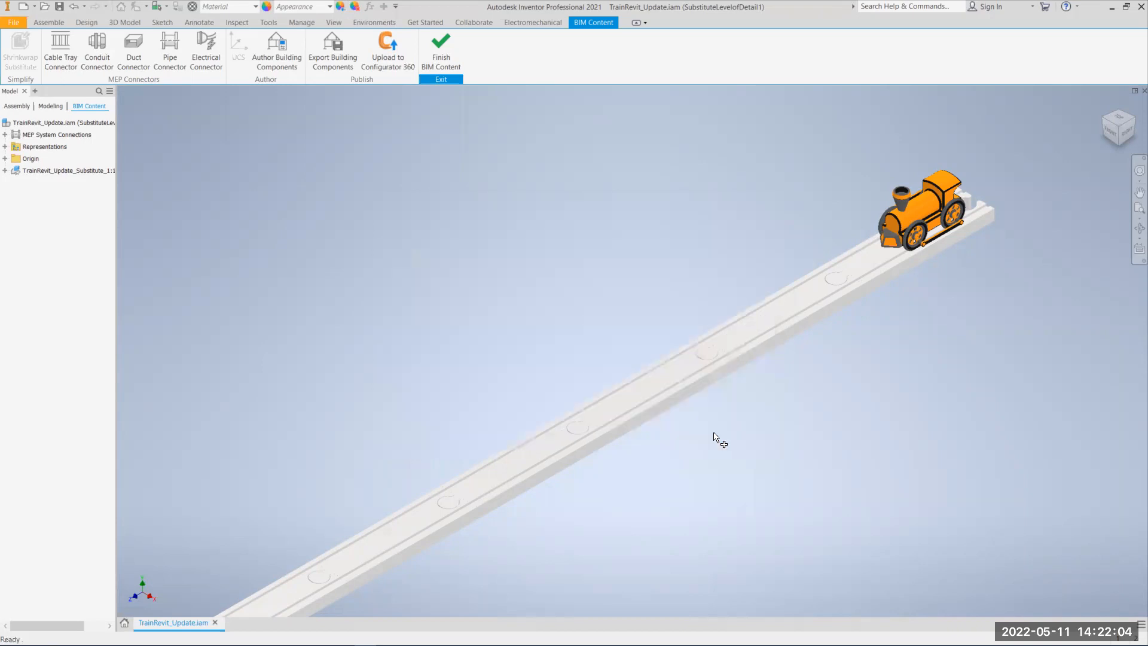
click(332, 49)
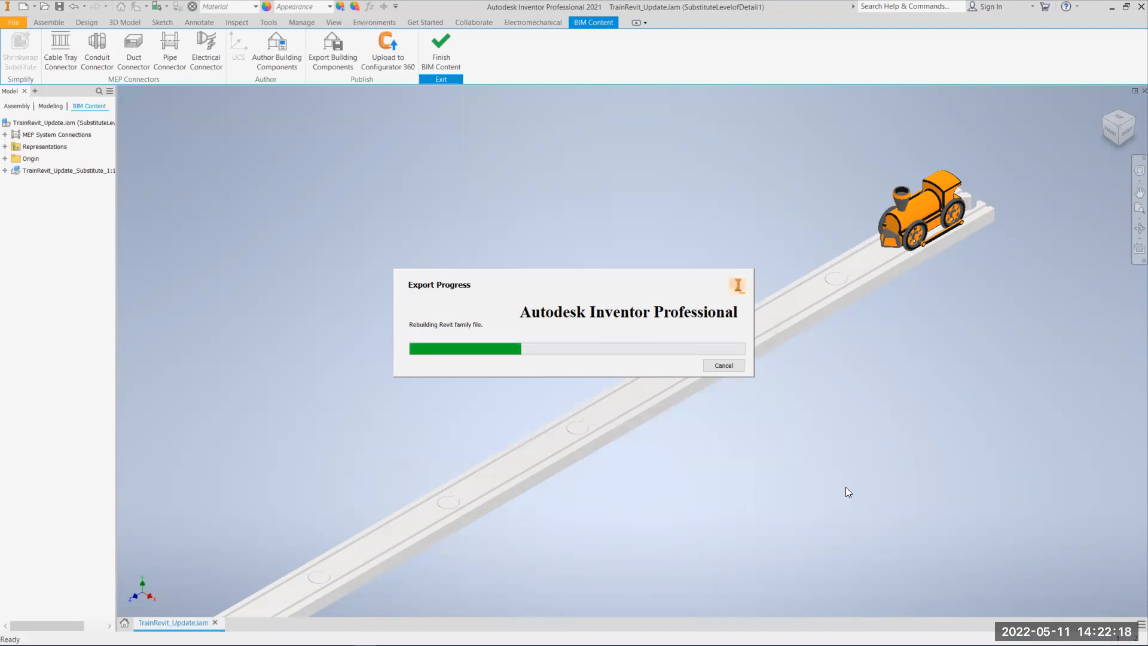
mouse_move(839, 486)
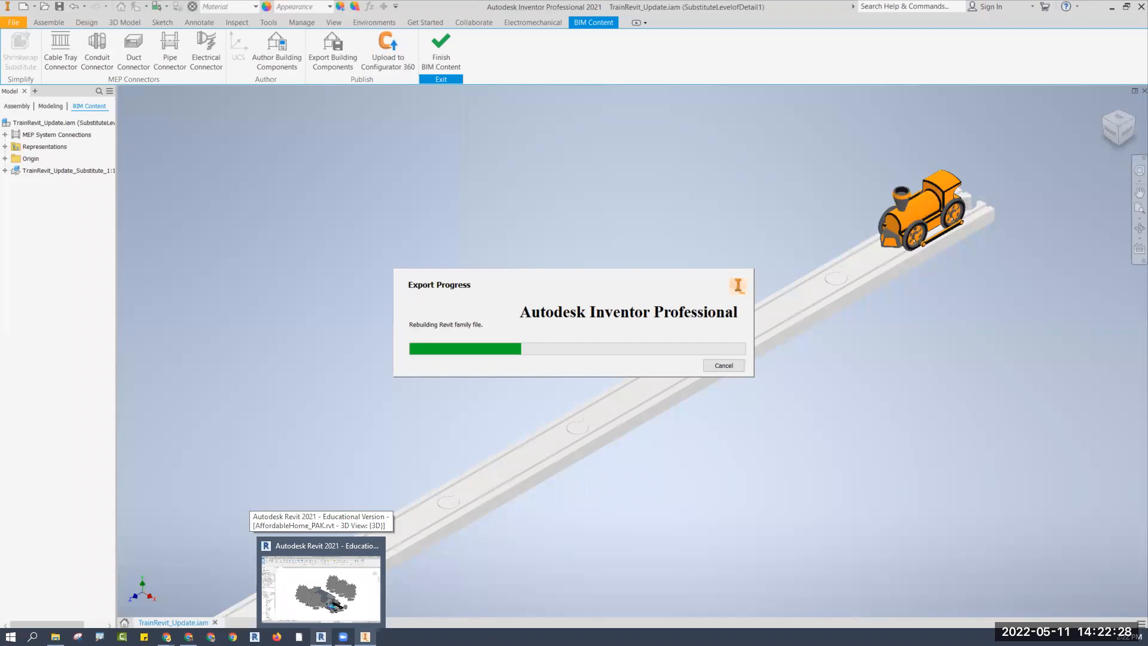
mouse_move(553, 579)
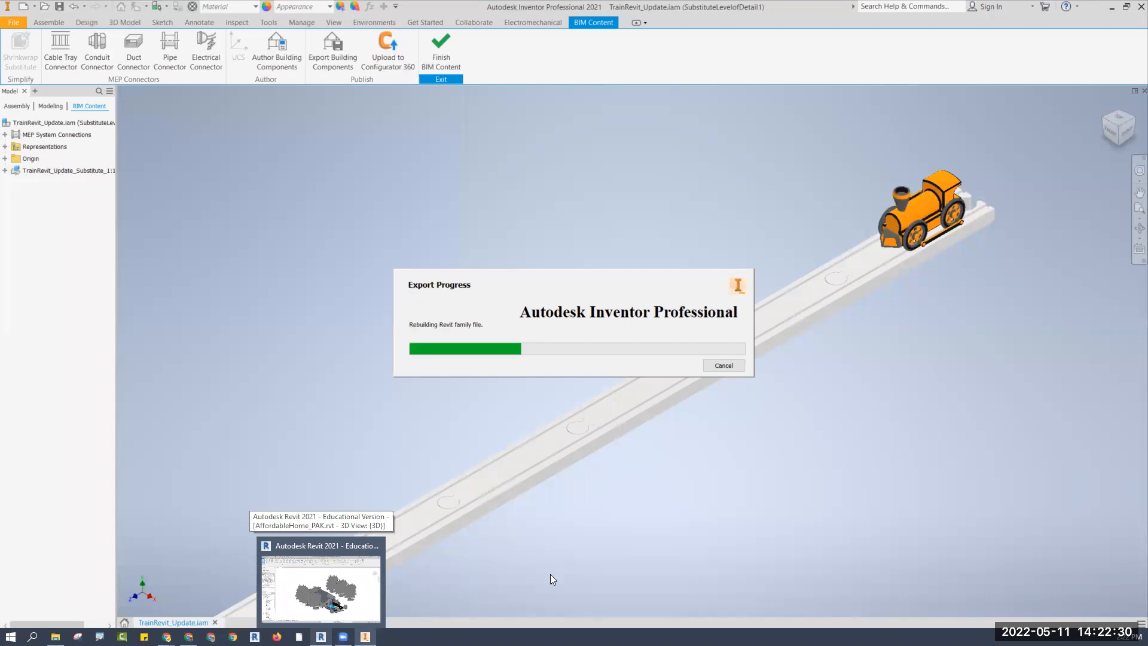
mouse_move(833, 273)
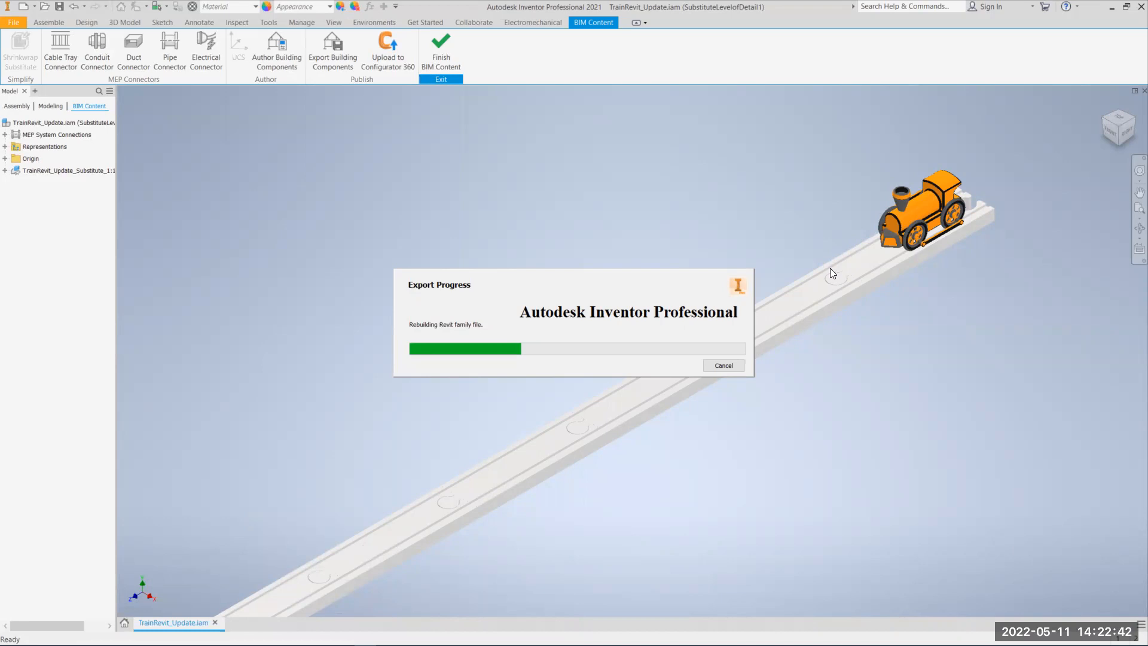
mouse_move(678, 359)
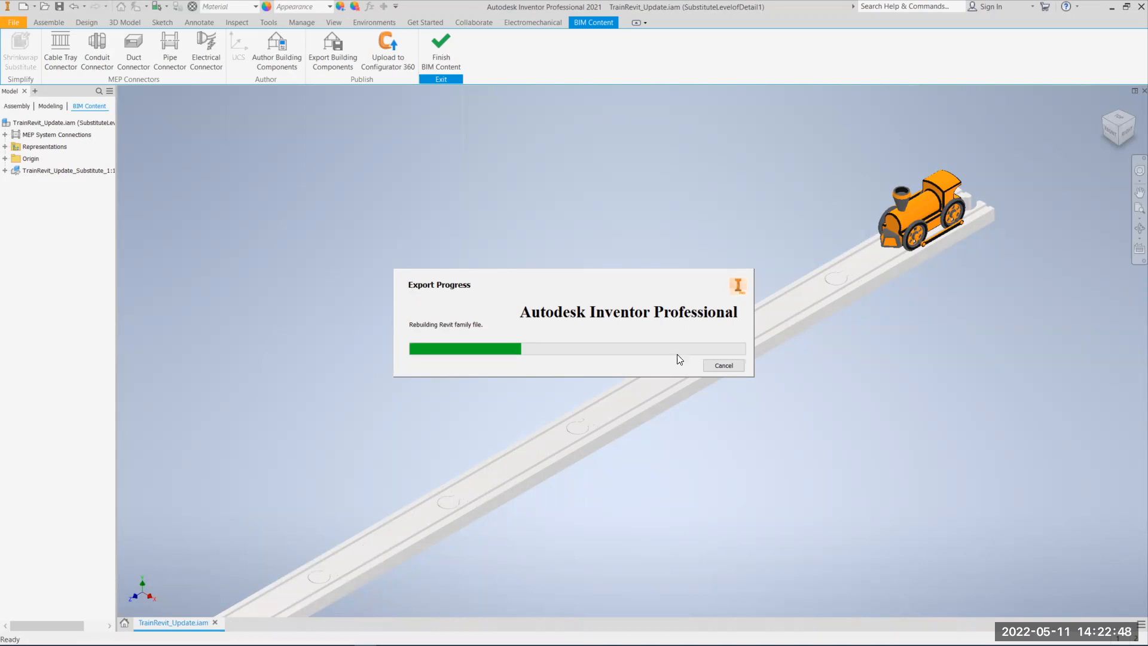
mouse_move(548, 282)
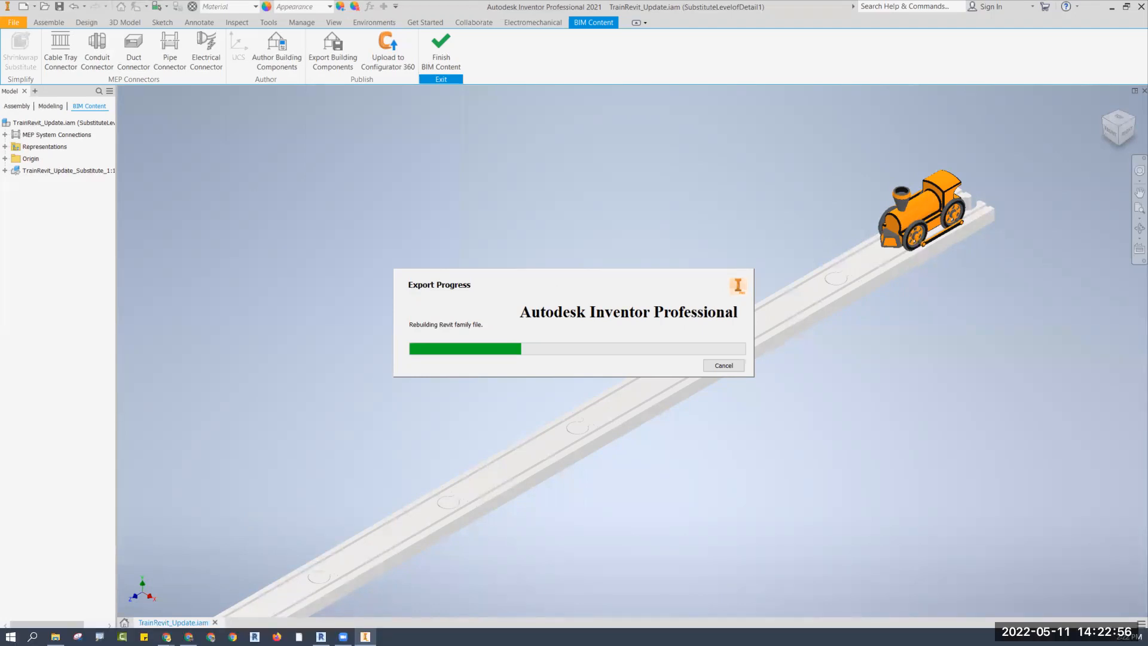
mouse_move(340, 635)
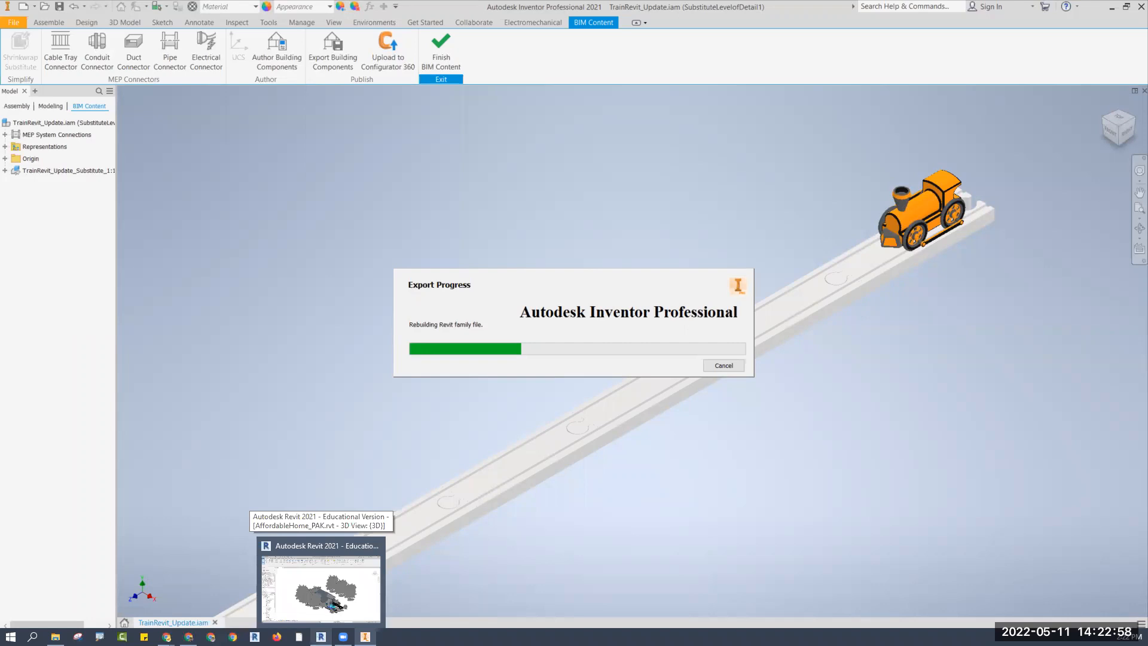
mouse_move(584, 222)
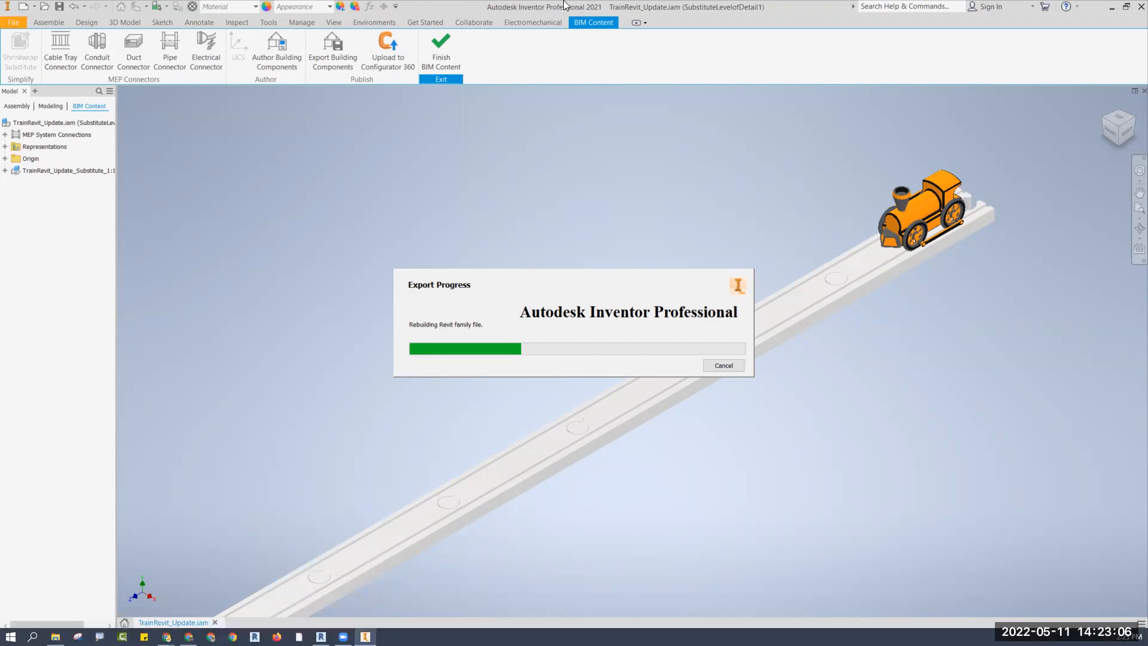
mouse_move(598, 71)
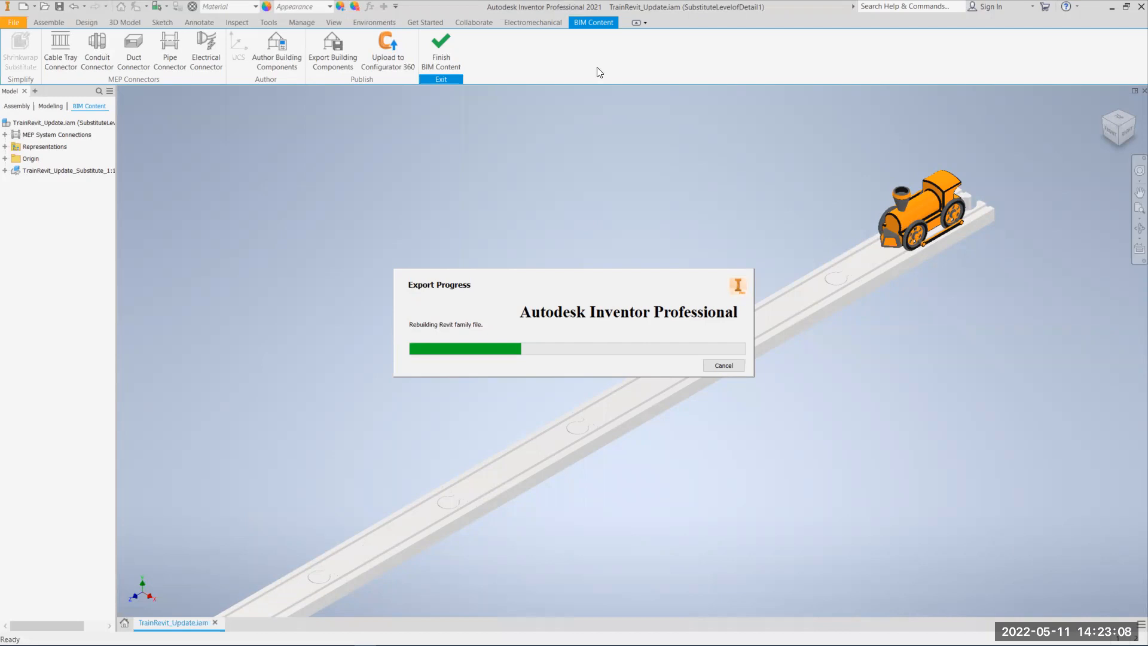
mouse_move(677, 5)
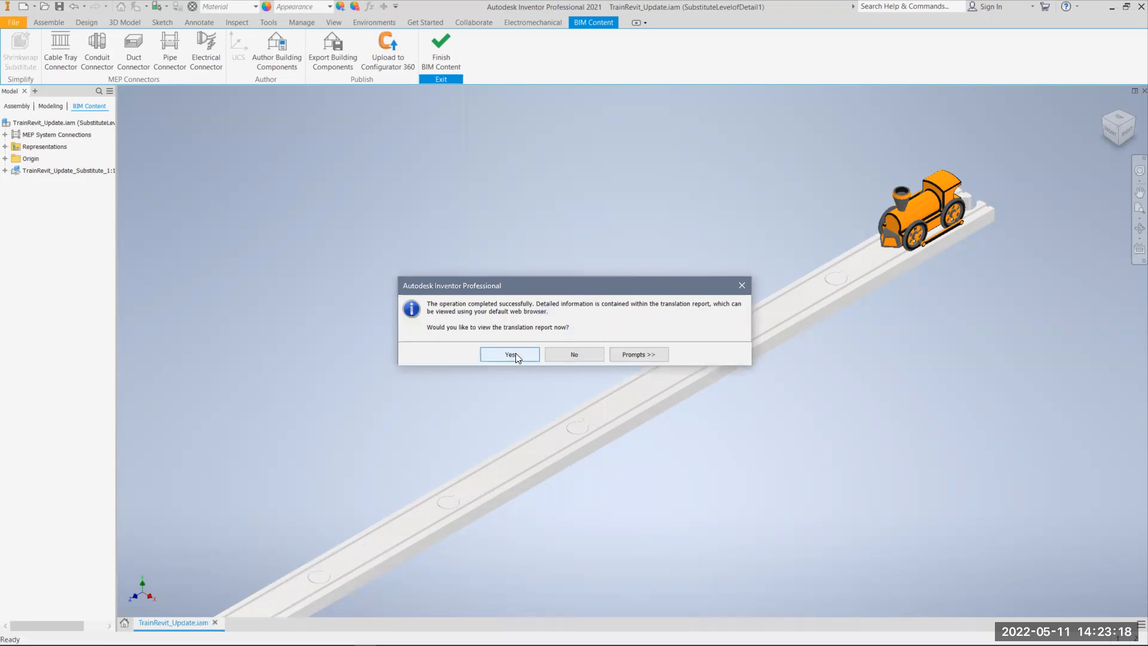
mouse_move(574, 354)
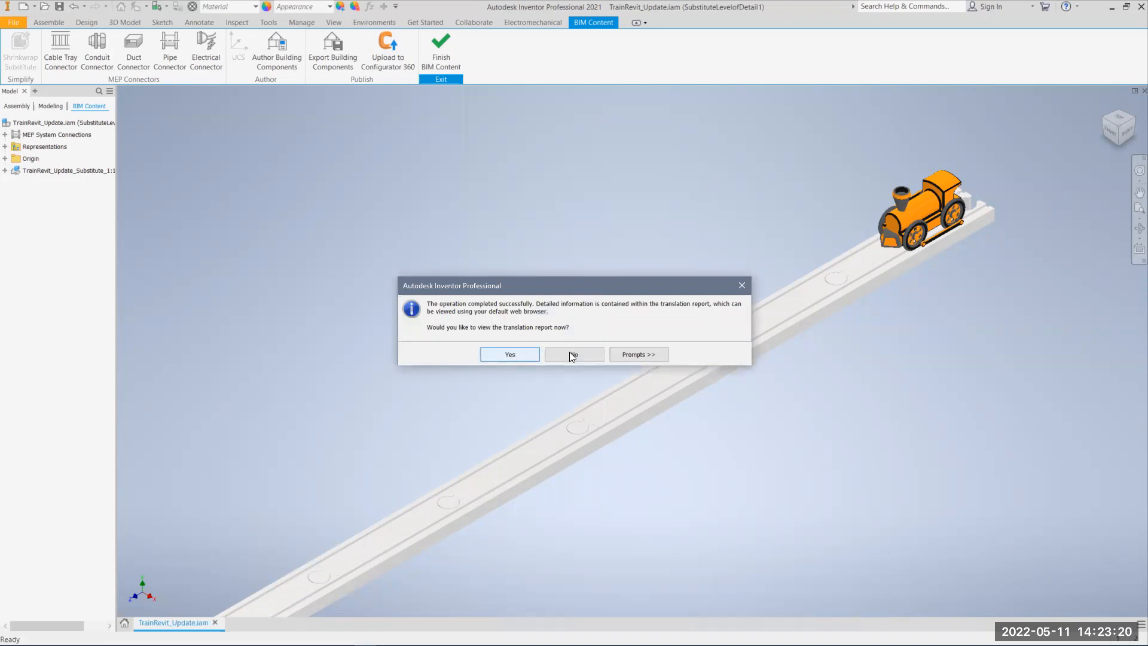
- Decline viewing the translation report after the Revit family export completes
click(574, 354)
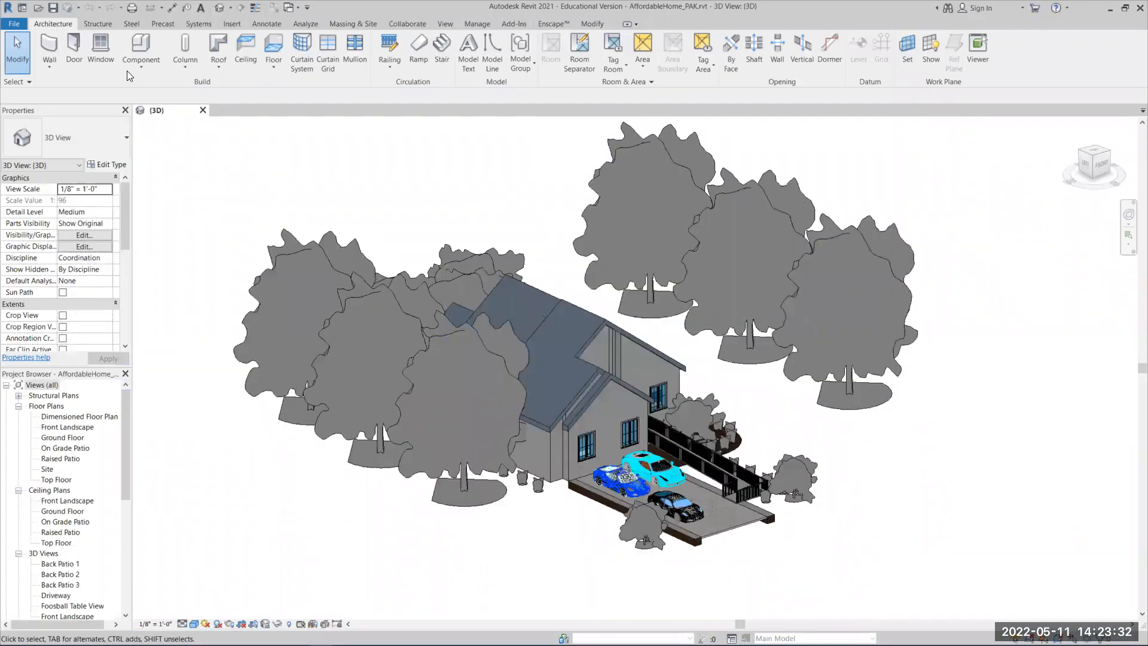
- Start Place a Component and go to Load Family to browse for the exported file
click(140, 51)
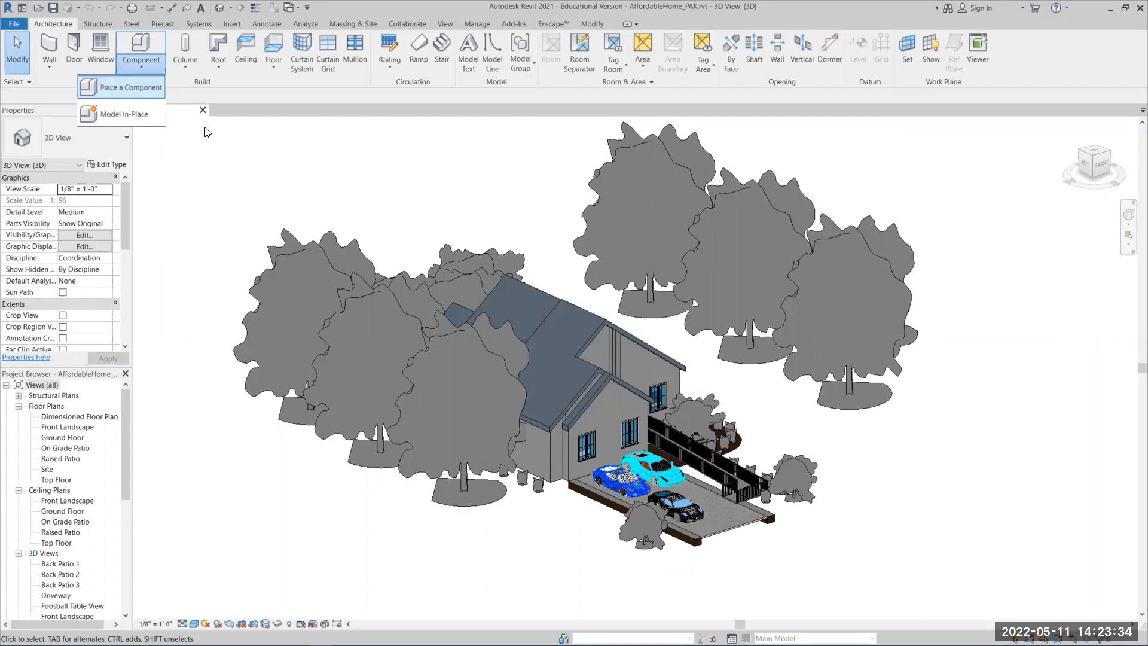
click(131, 86)
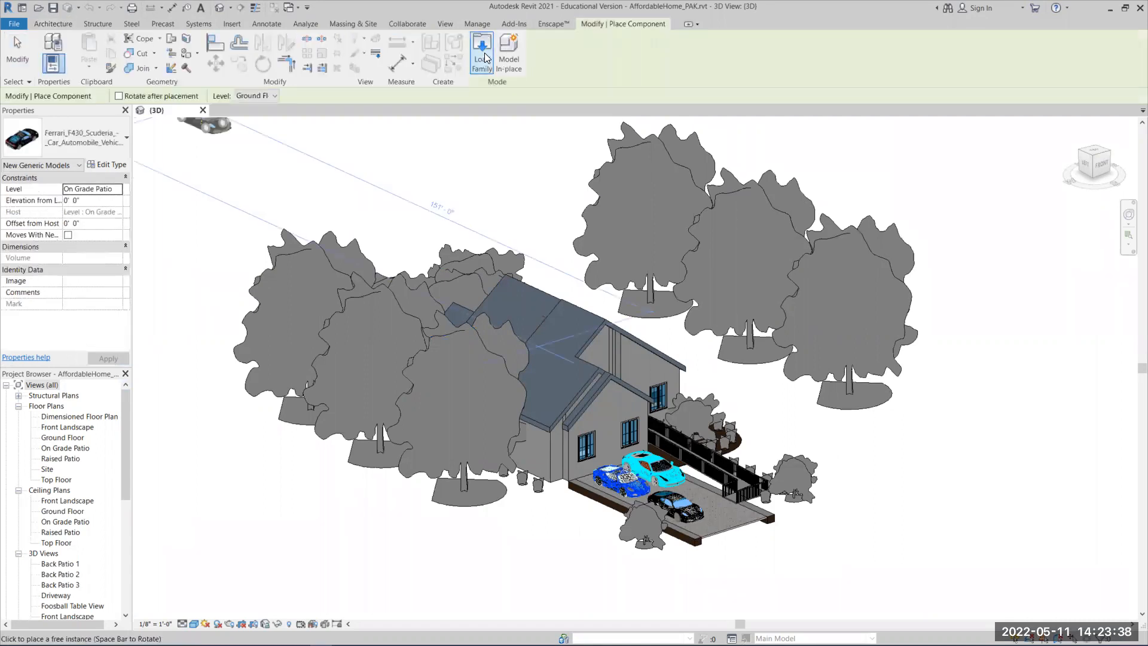
key(Escape)
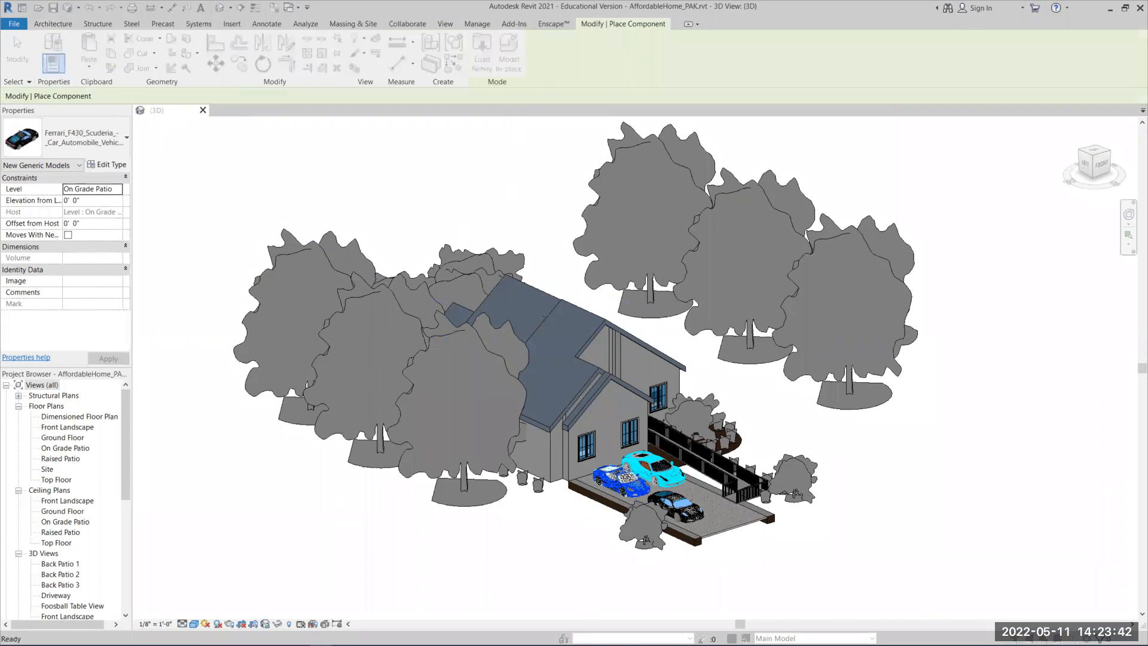
click(482, 58)
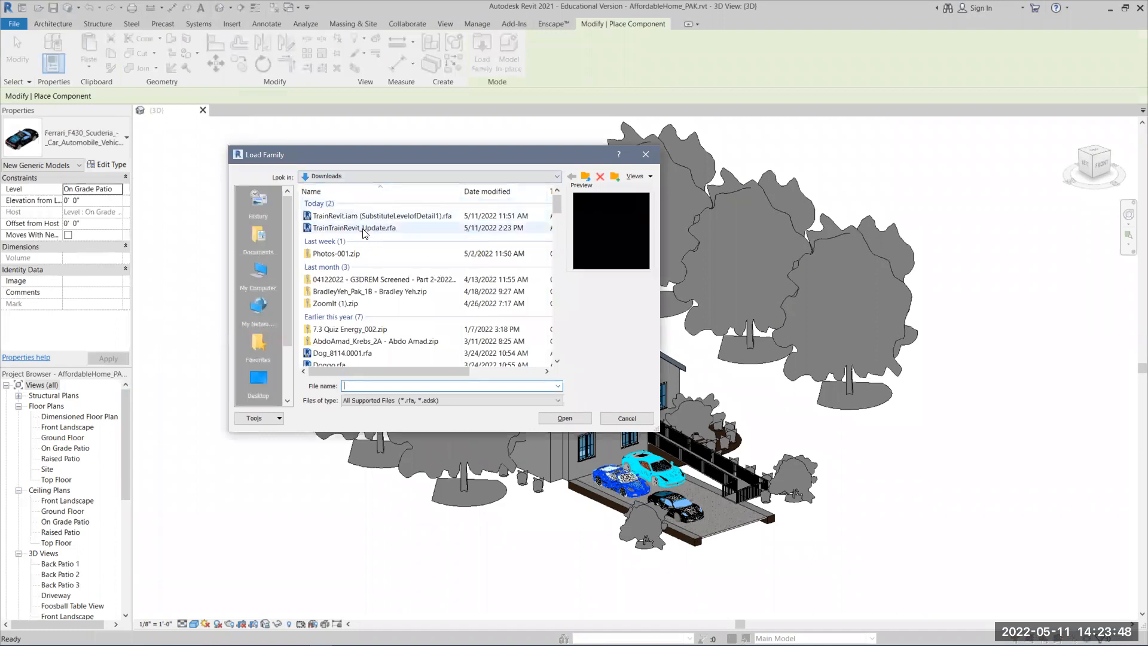
- Load TrainTrainRevit_Update.rfa from Downloads into the AffordableHome_PAK project
click(354, 227)
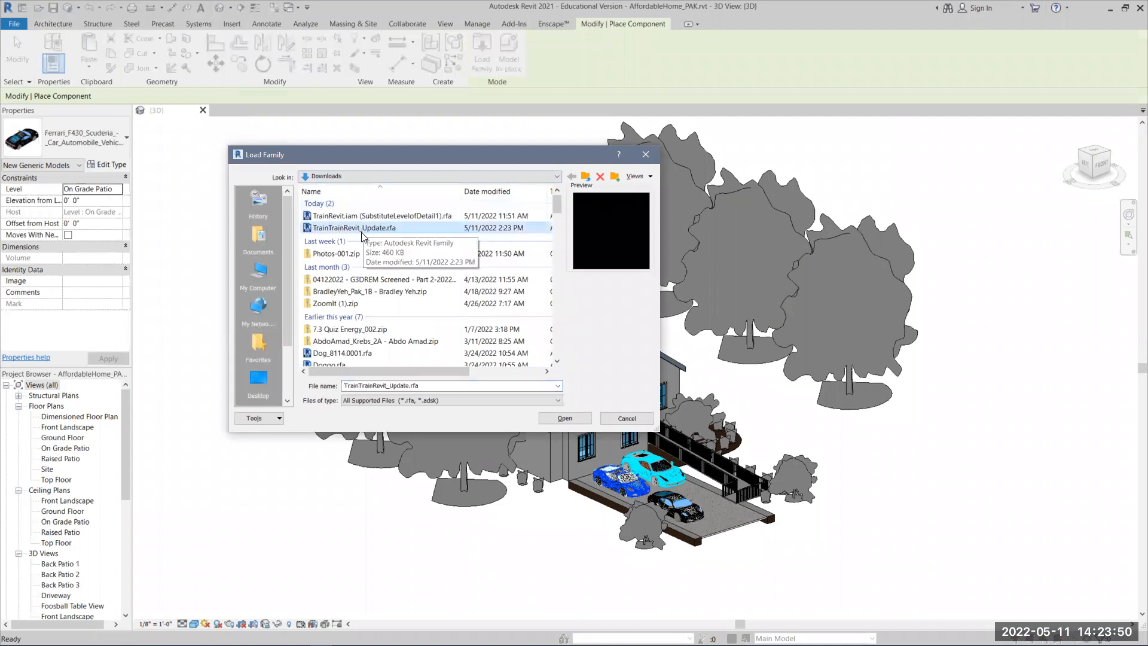
mouse_move(514, 245)
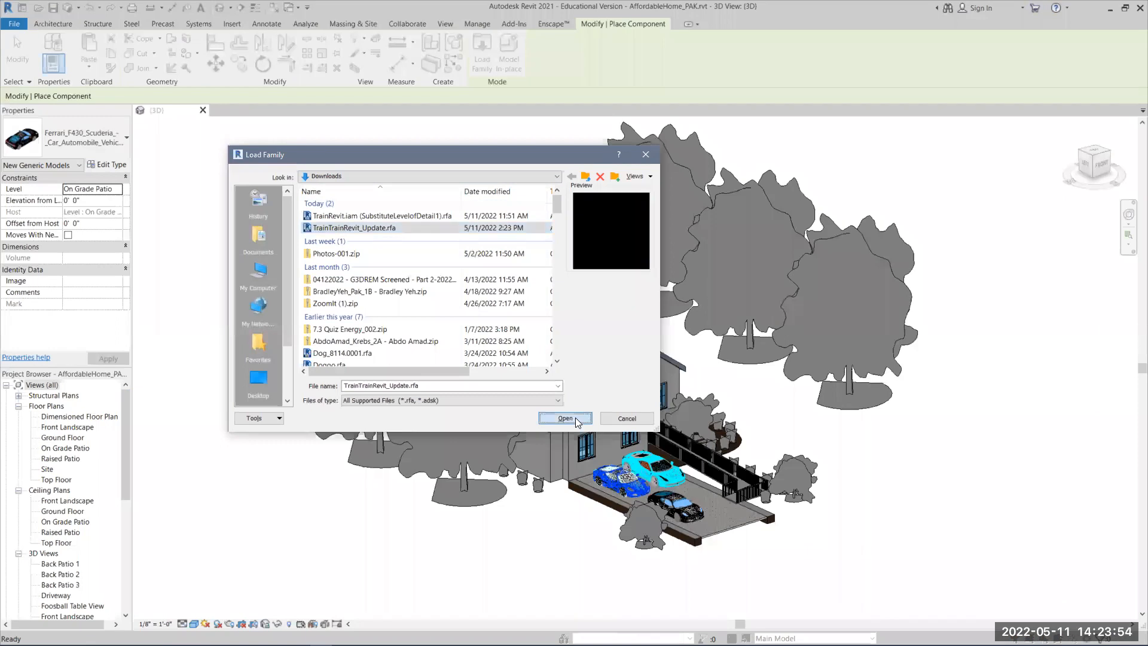
click(564, 419)
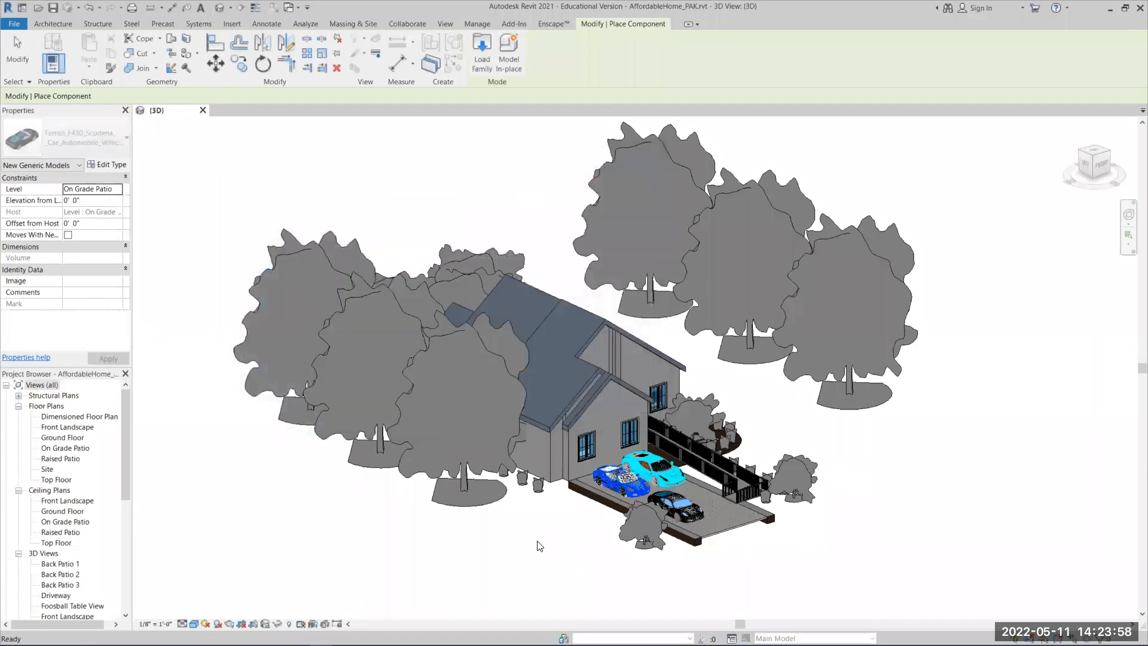
click(583, 543)
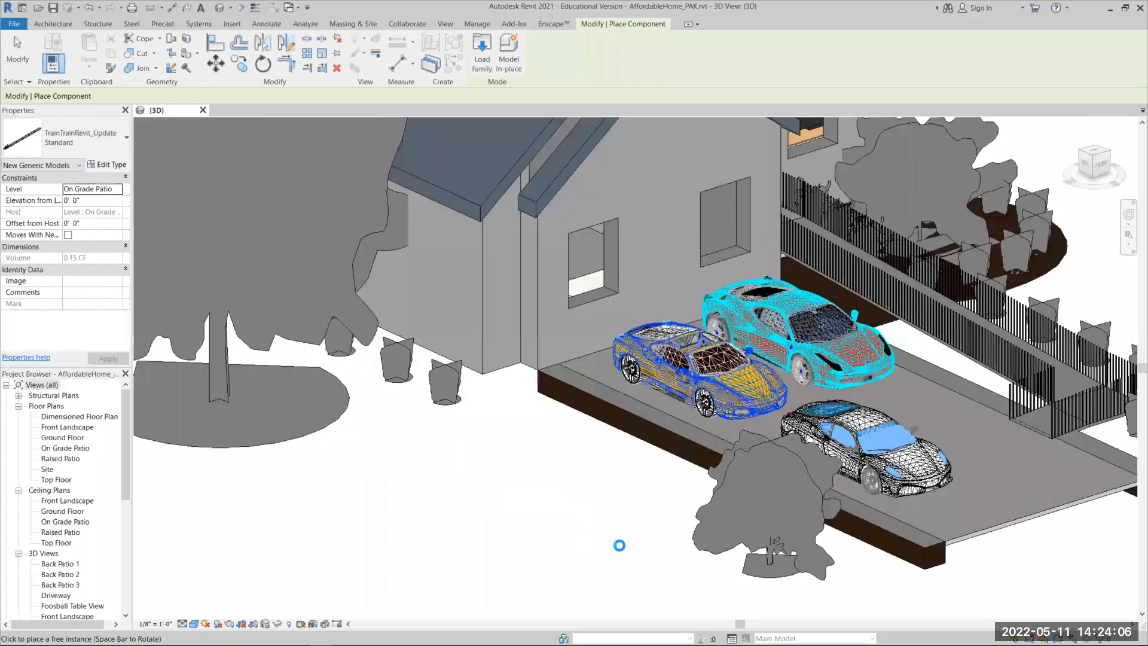
mouse_move(602, 507)
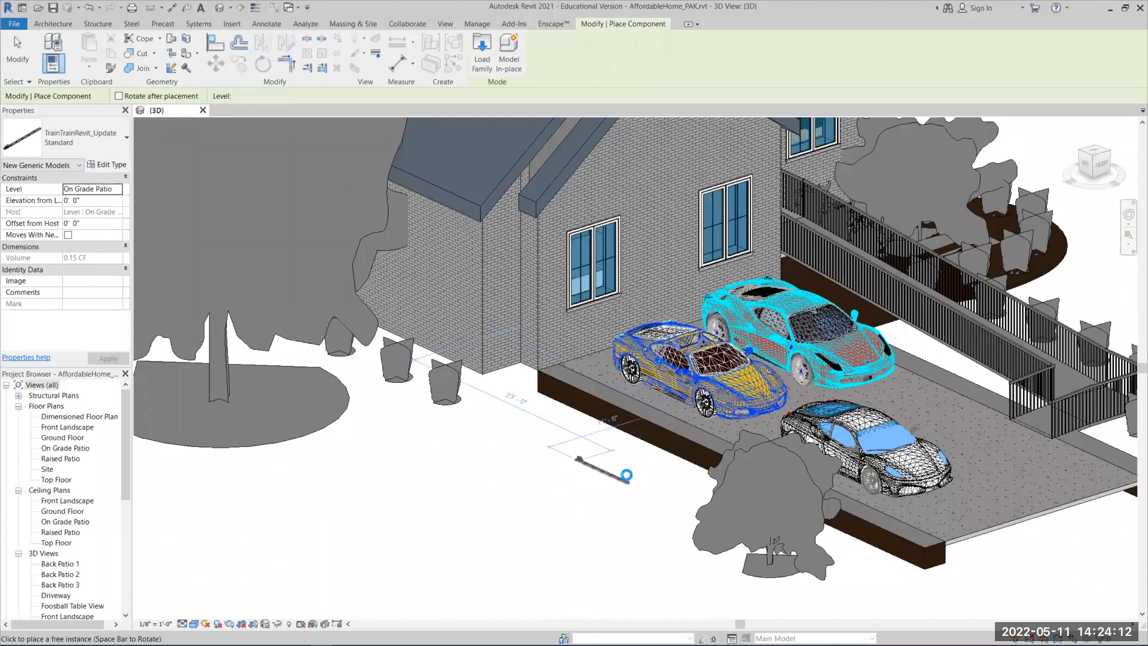
- Place a TrainTrainRevit_Update instance on the ground beside the driveway
click(626, 475)
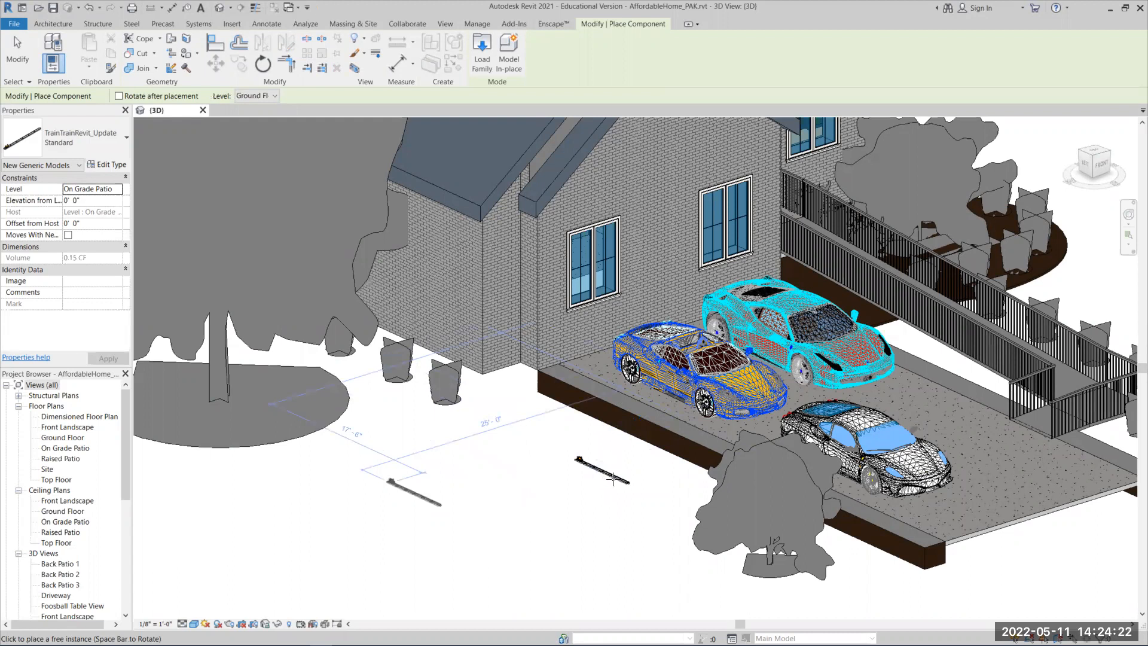
mouse_move(541, 502)
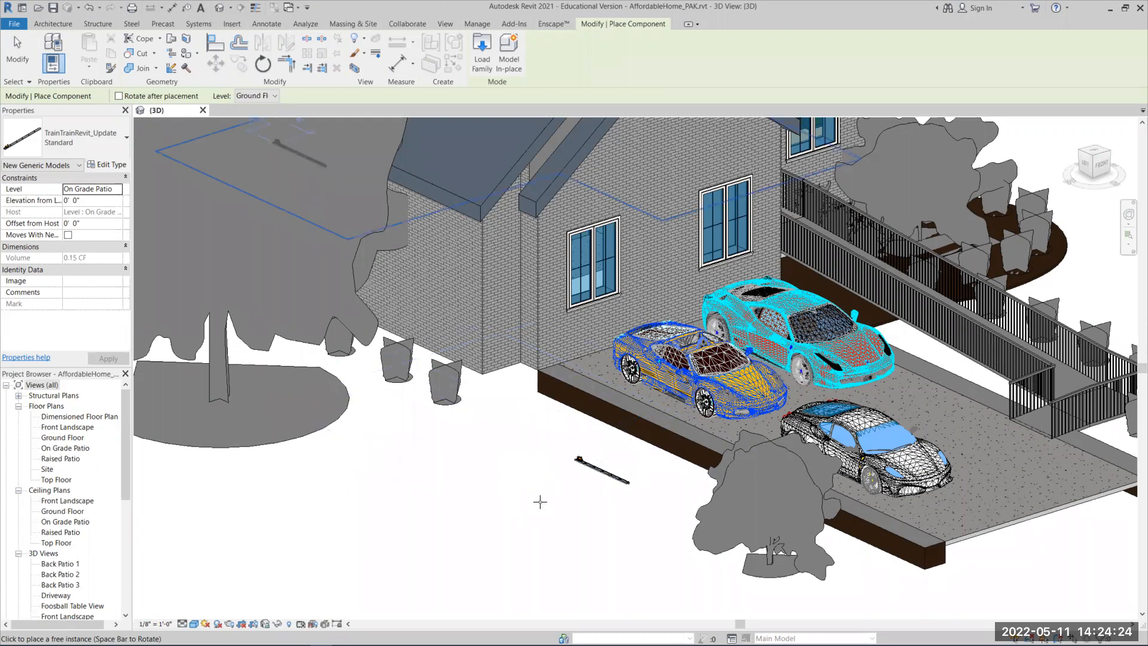
mouse_move(569, 490)
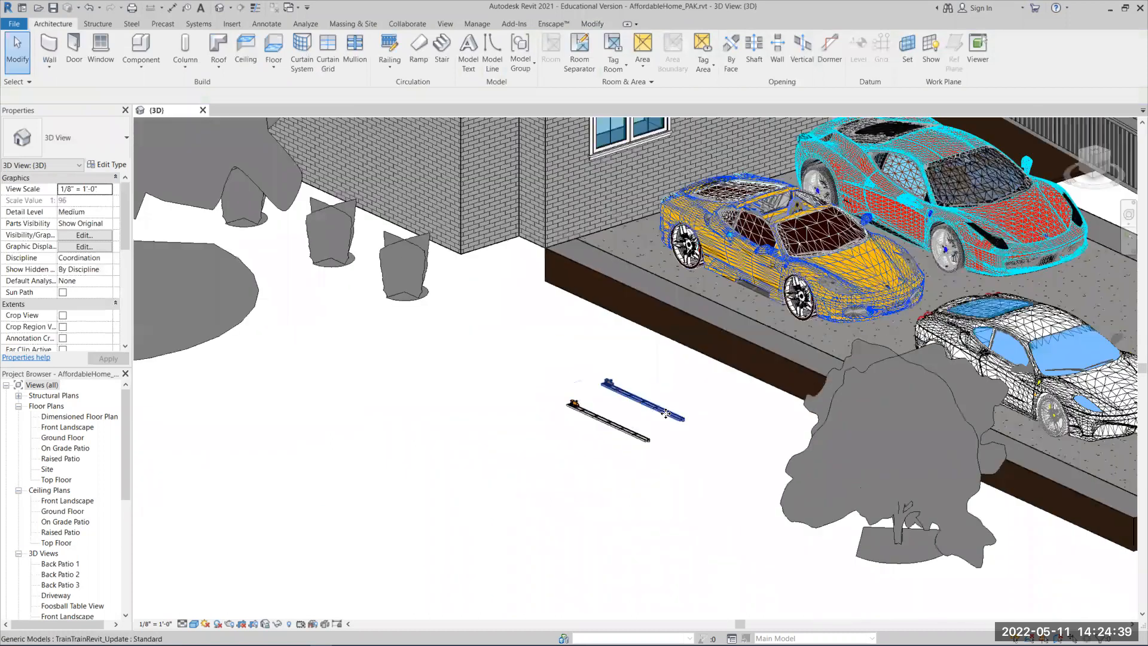
- Select one placed train instance to move it against the driveway edge
click(638, 407)
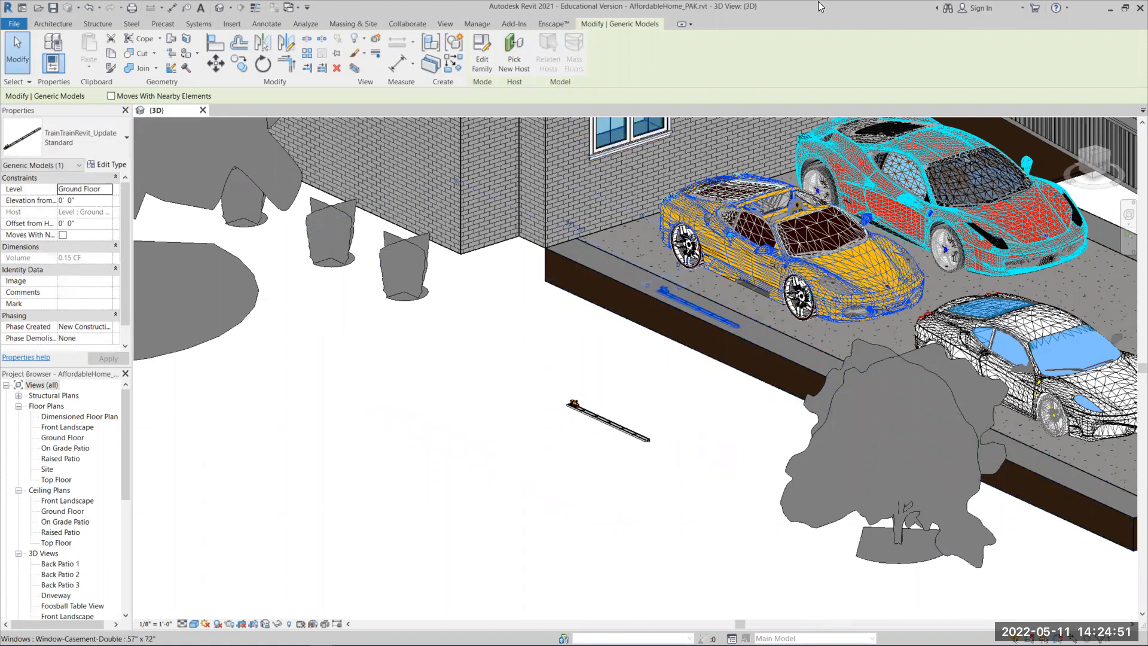
mouse_move(838, 60)
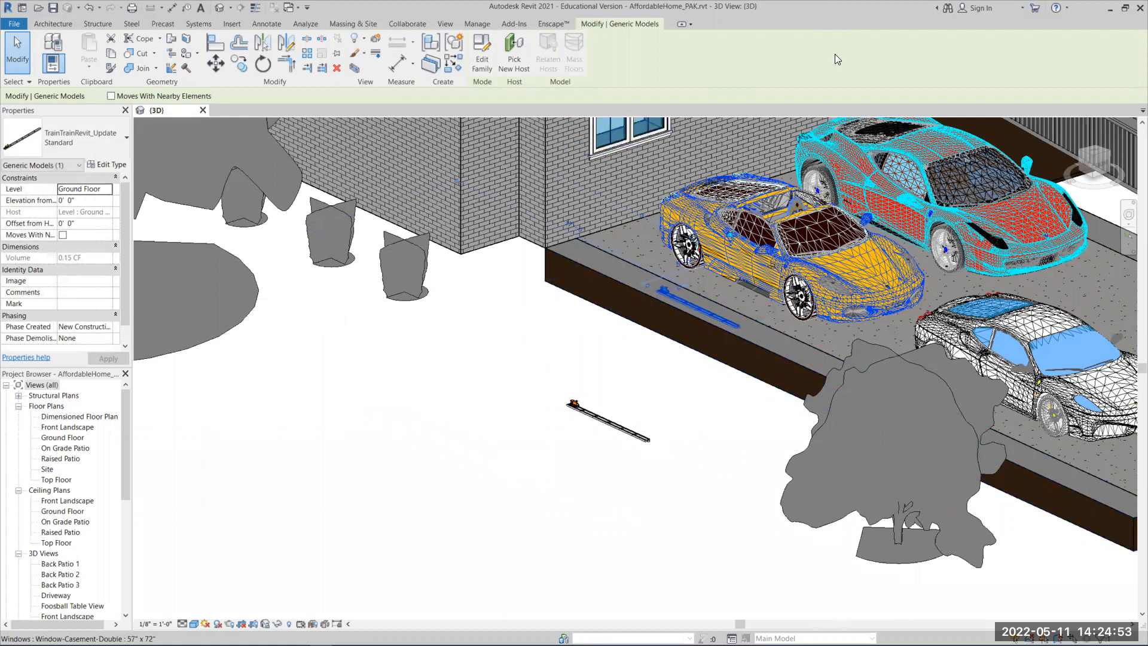
mouse_move(853, 68)
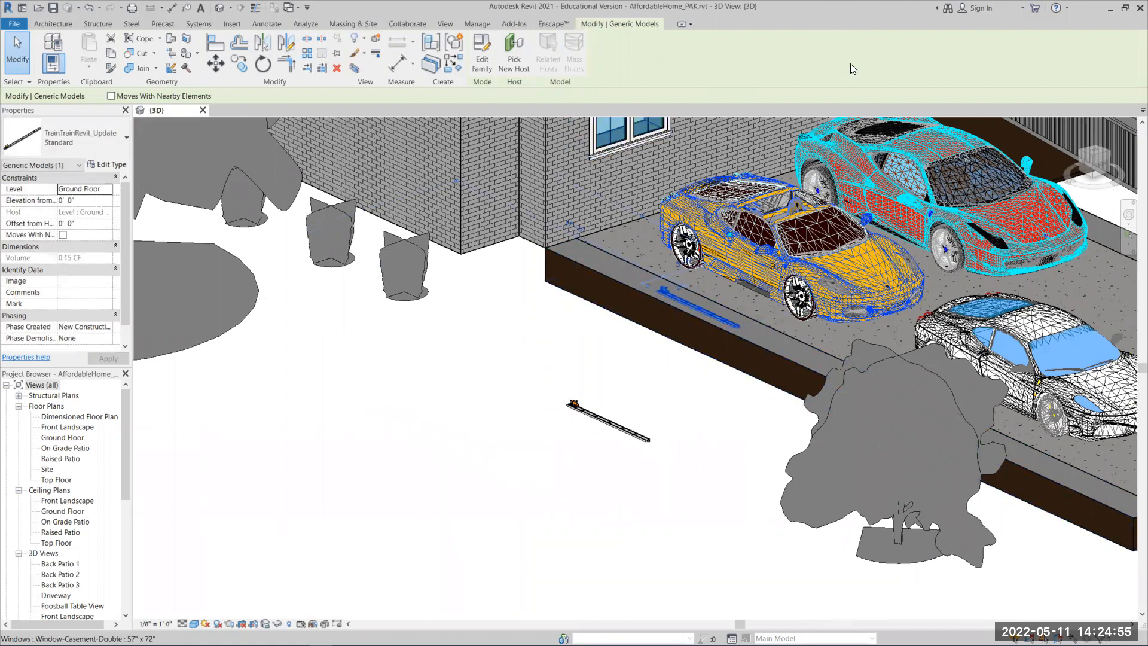